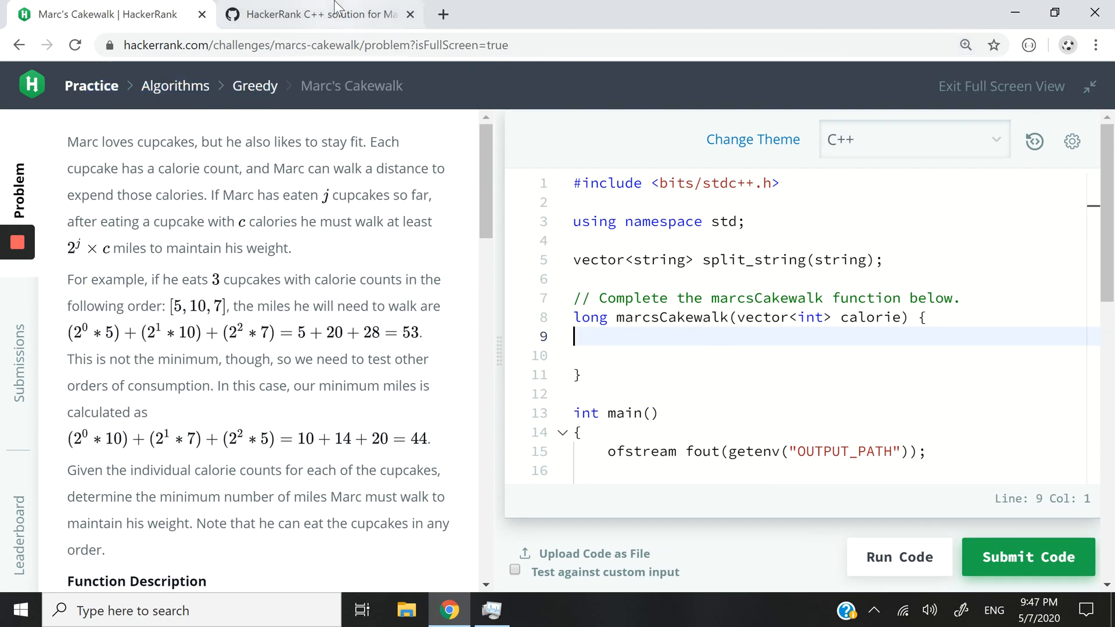
Step: Select the marcsCakewalk function code in the gist, then highlight a line of the problem statement
click(317, 13)
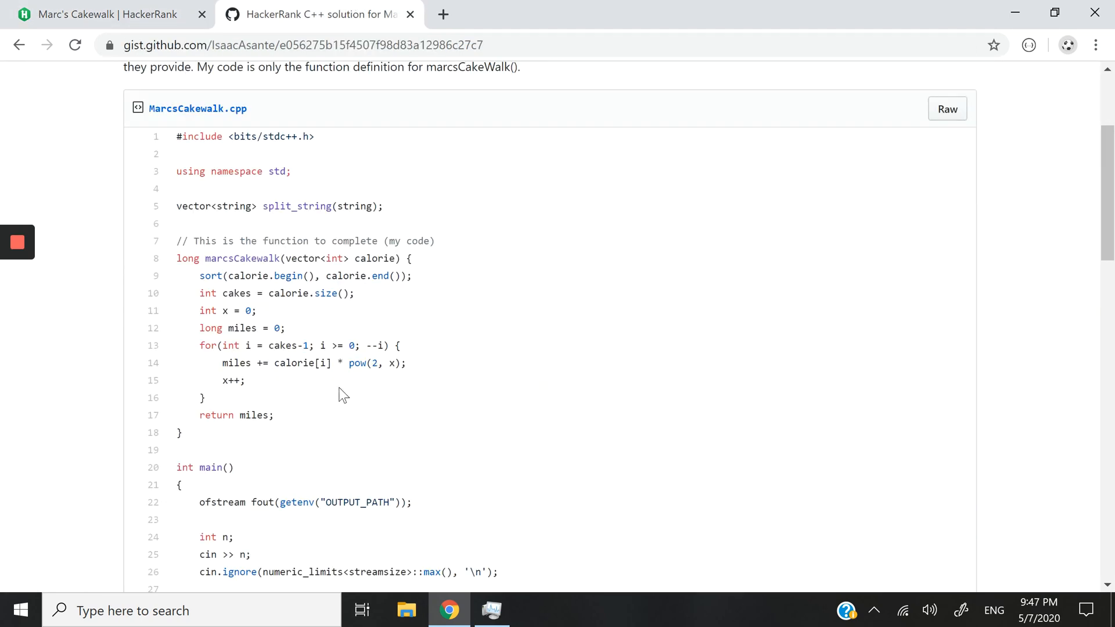
drag(177, 240, 182, 434)
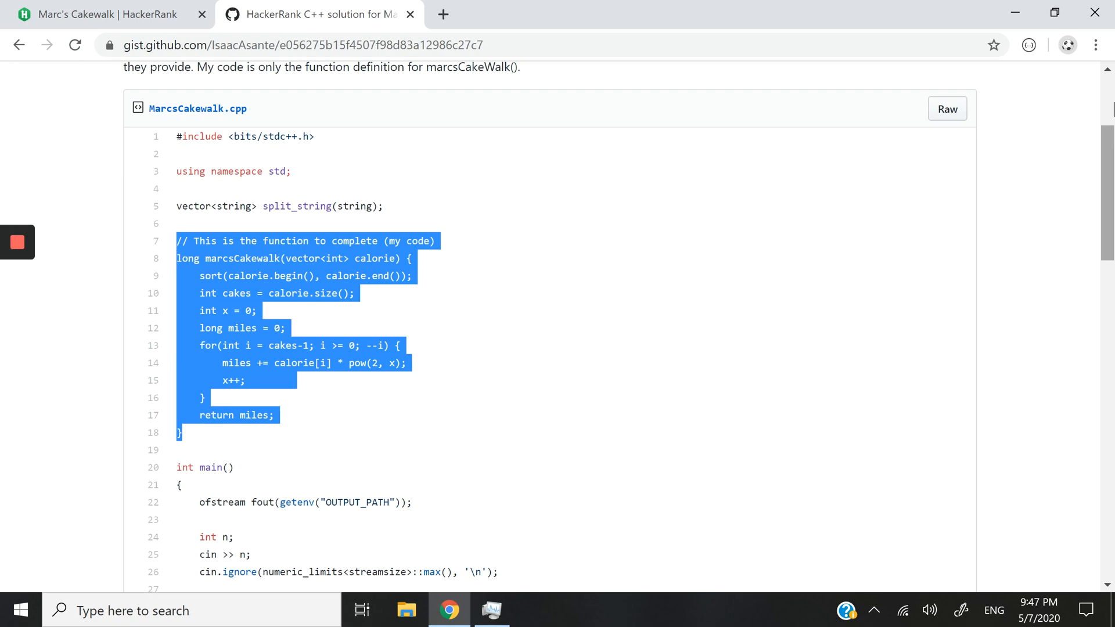
scroll(down, 3)
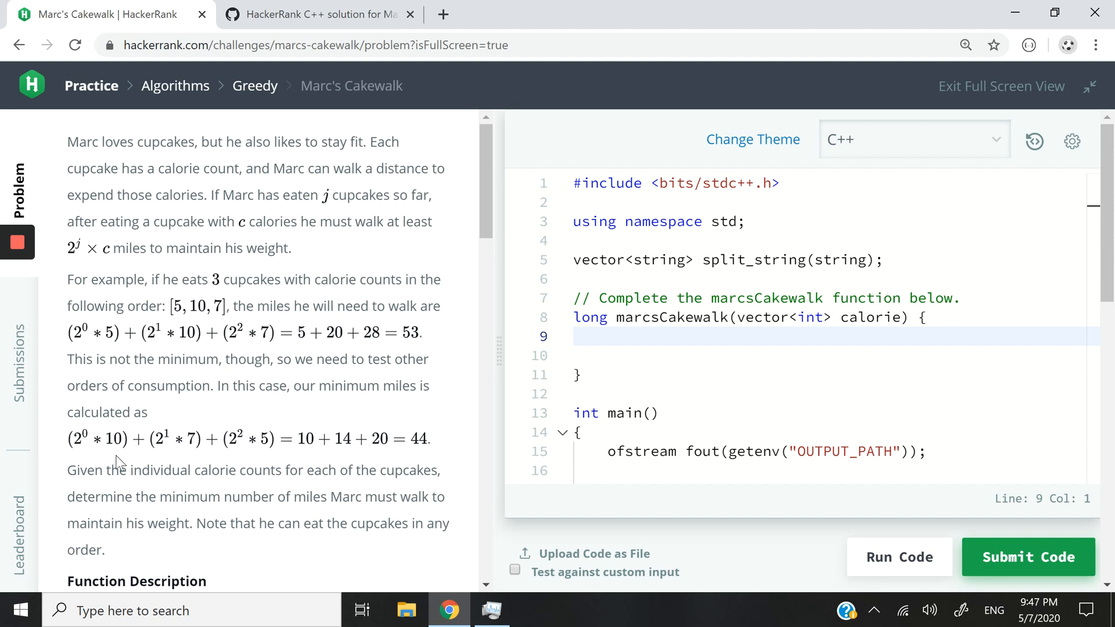
mouse_move(86, 158)
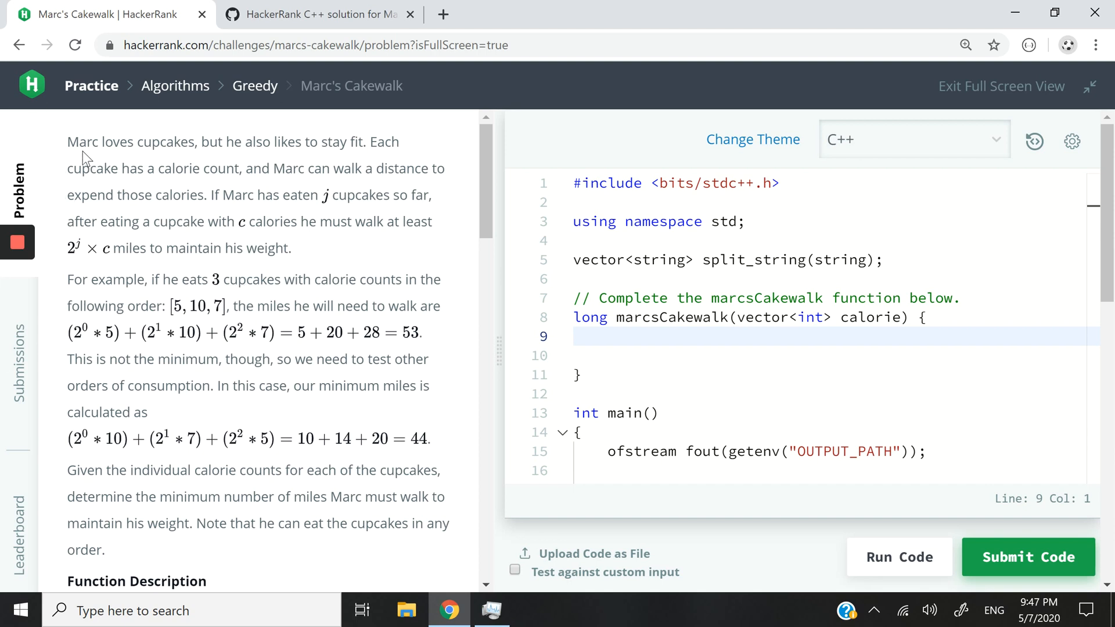
drag(66, 142, 225, 142)
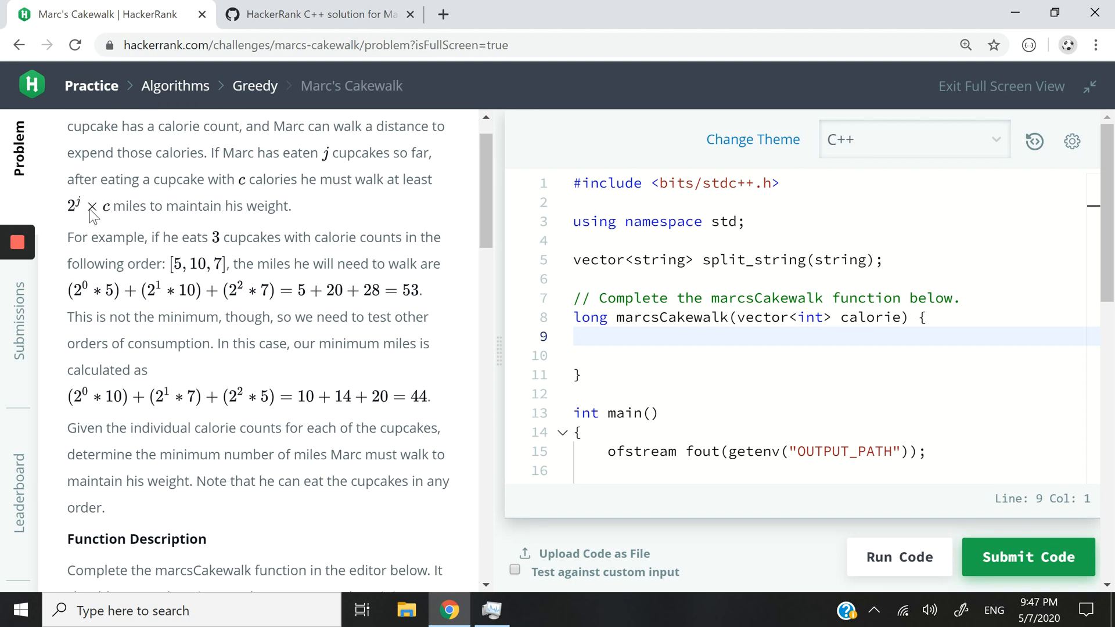
mouse_move(143, 210)
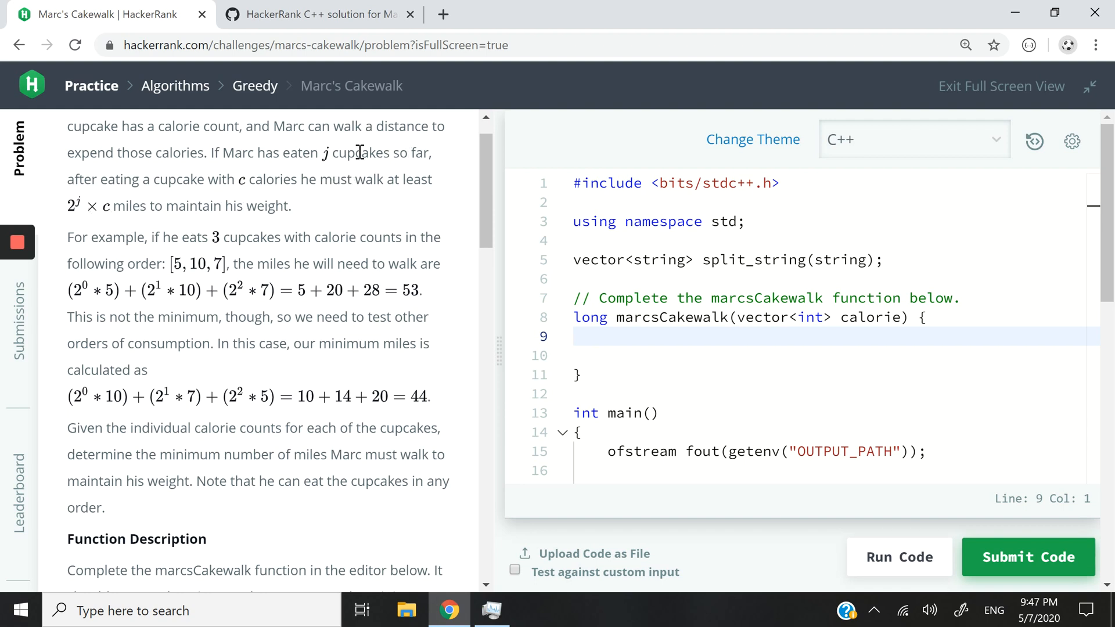
mouse_move(319, 177)
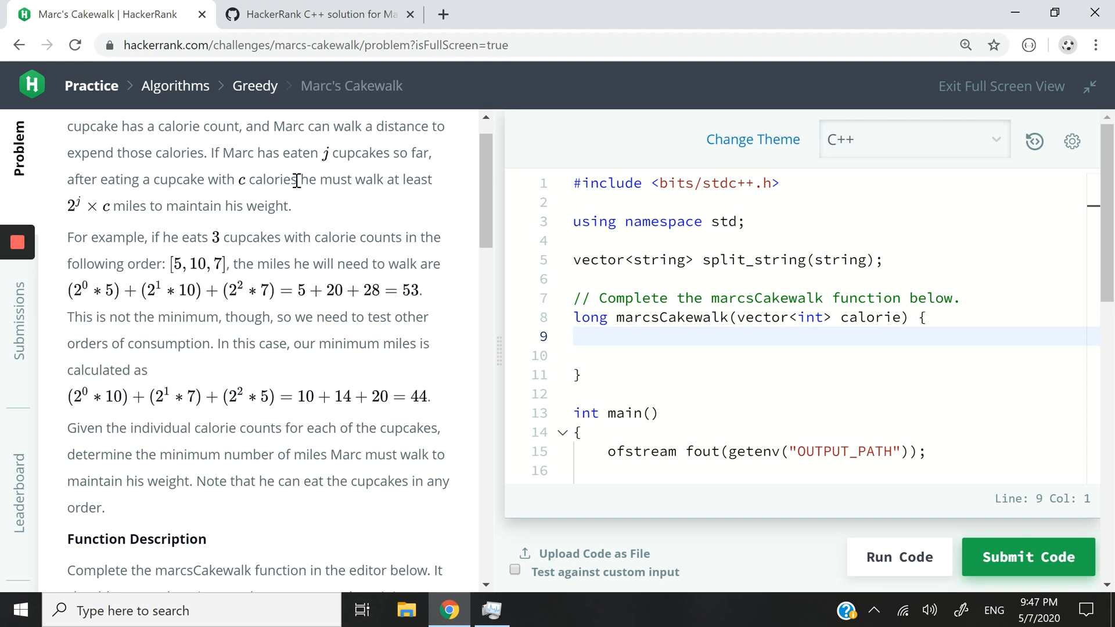
mouse_move(151, 257)
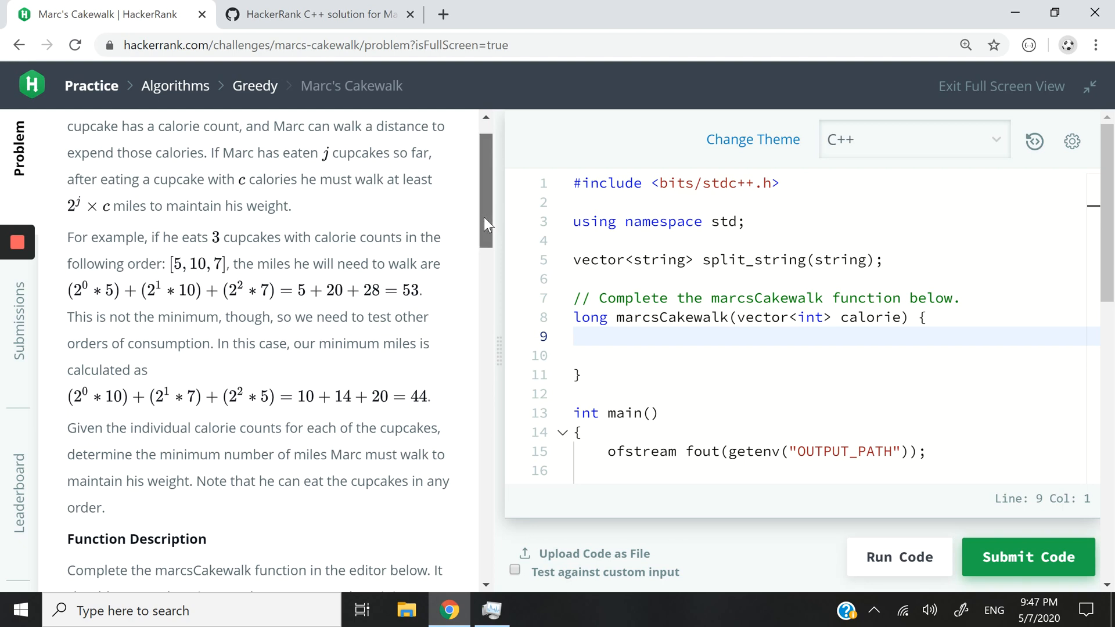
Step: Scroll through the Marc's Cakewalk examples and the any-order note
scroll(down, 3)
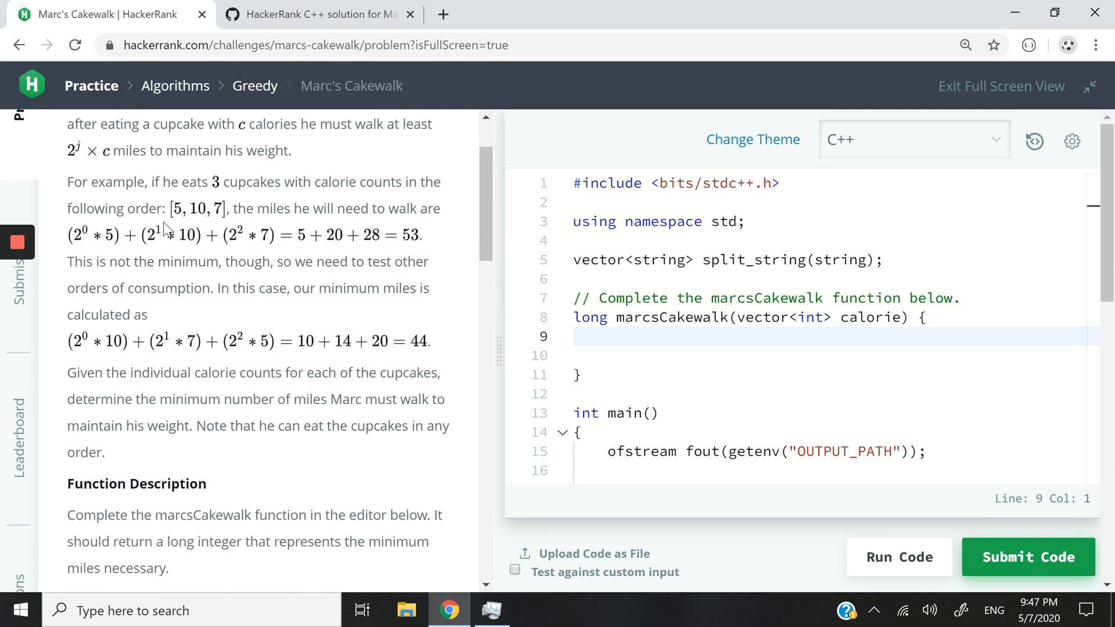
mouse_move(198, 235)
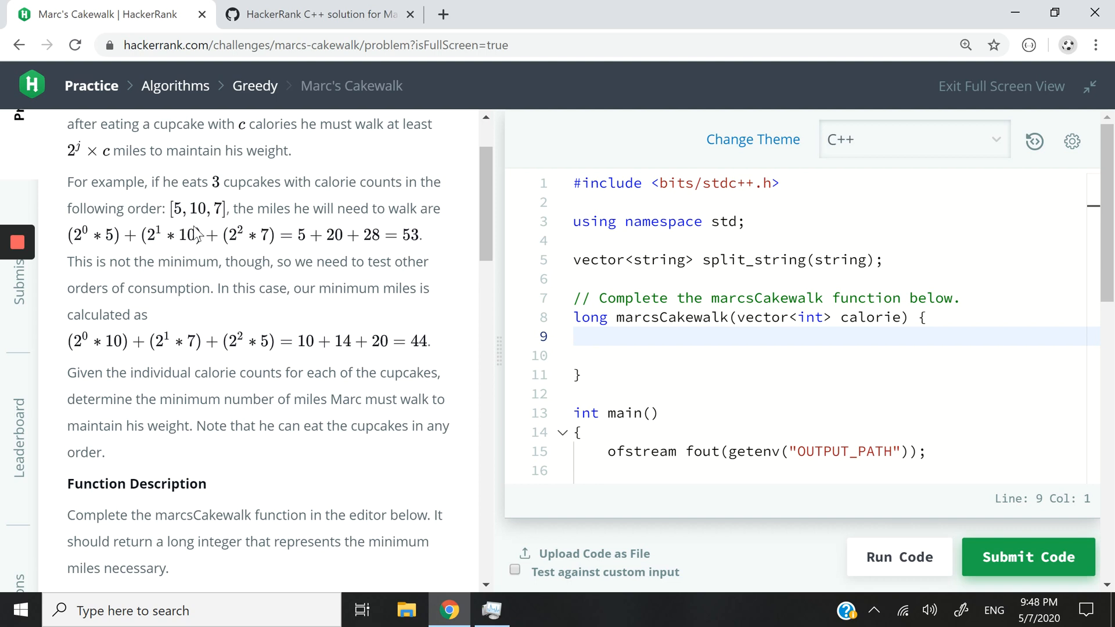
mouse_move(123, 252)
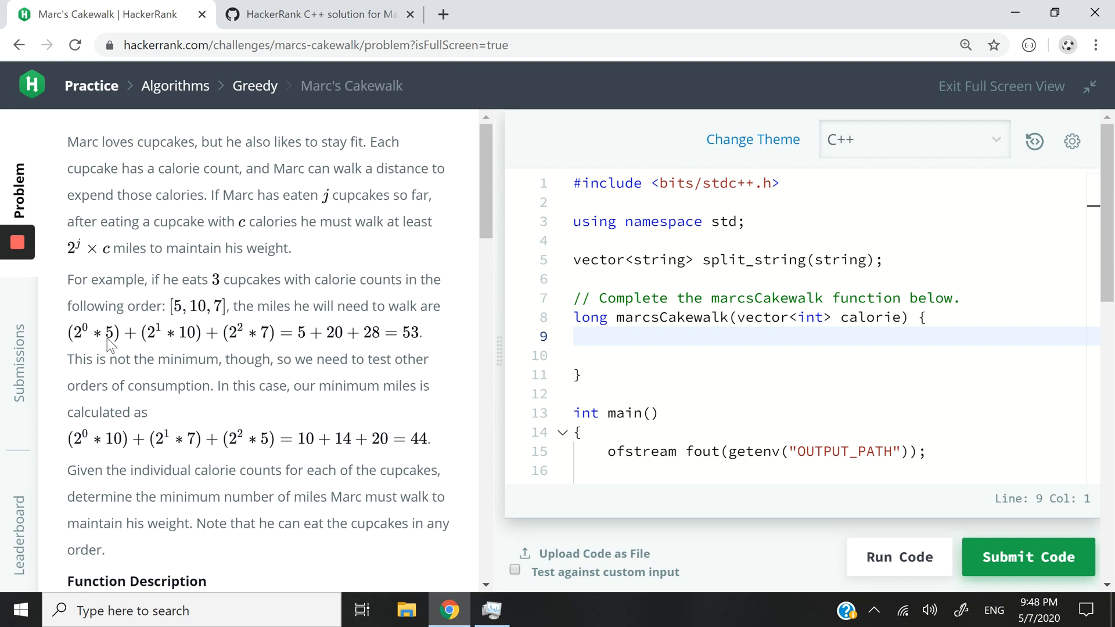
mouse_move(174, 343)
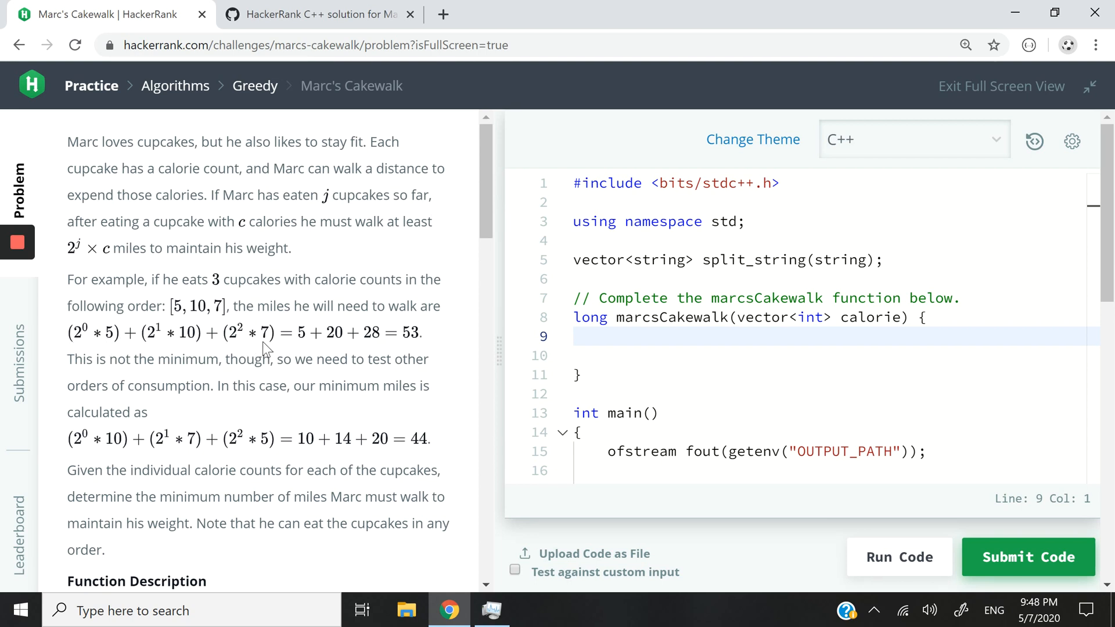
mouse_move(446, 337)
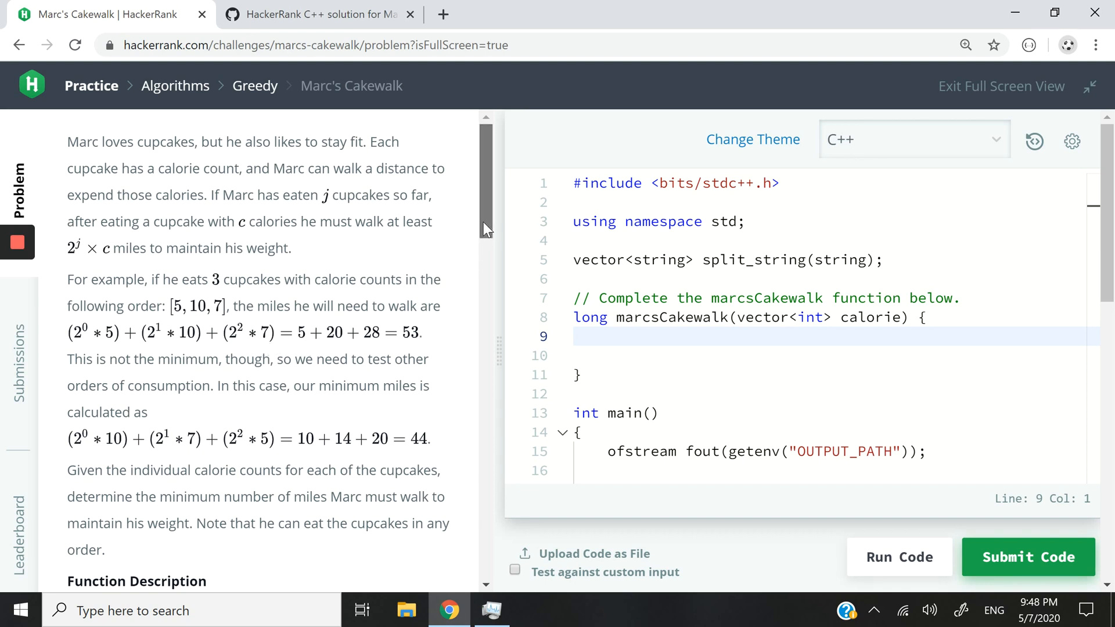
scroll(down, 3)
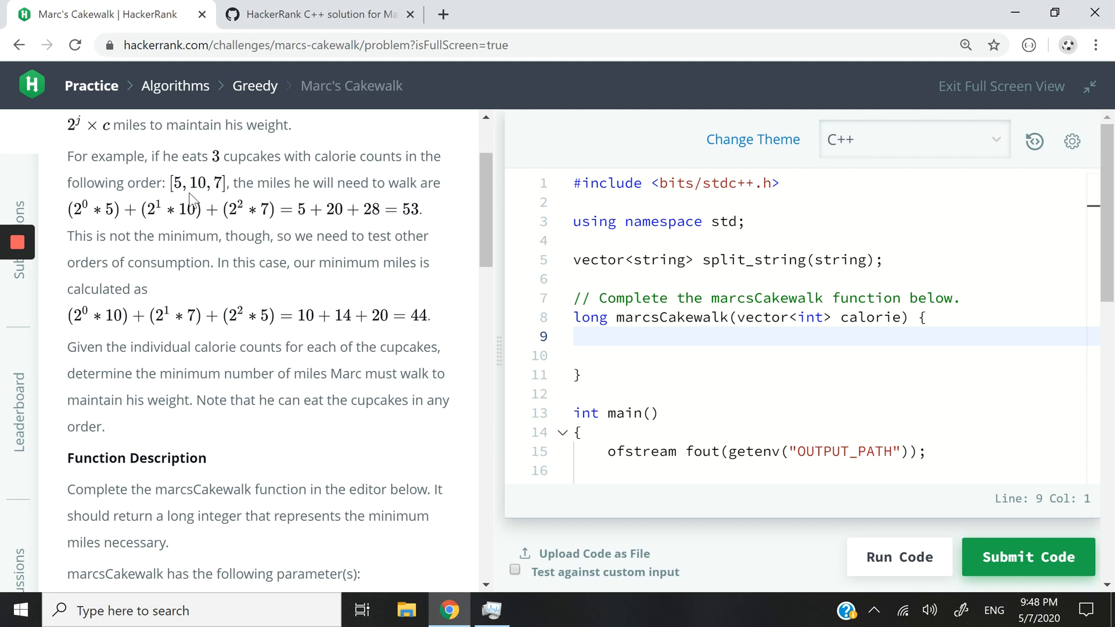
mouse_move(465, 320)
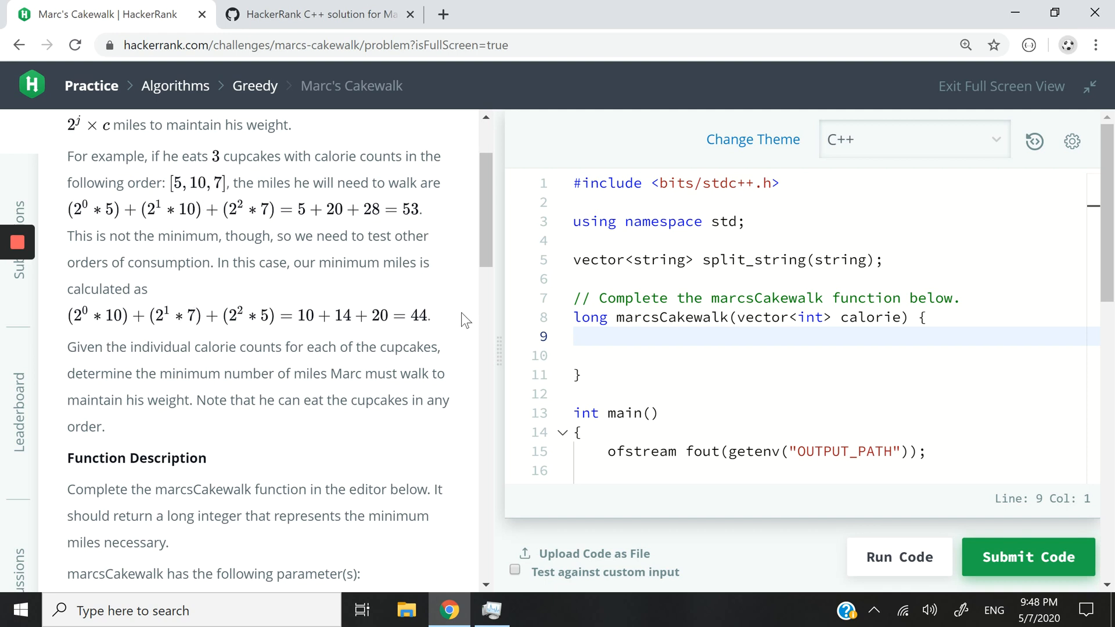
mouse_move(78, 327)
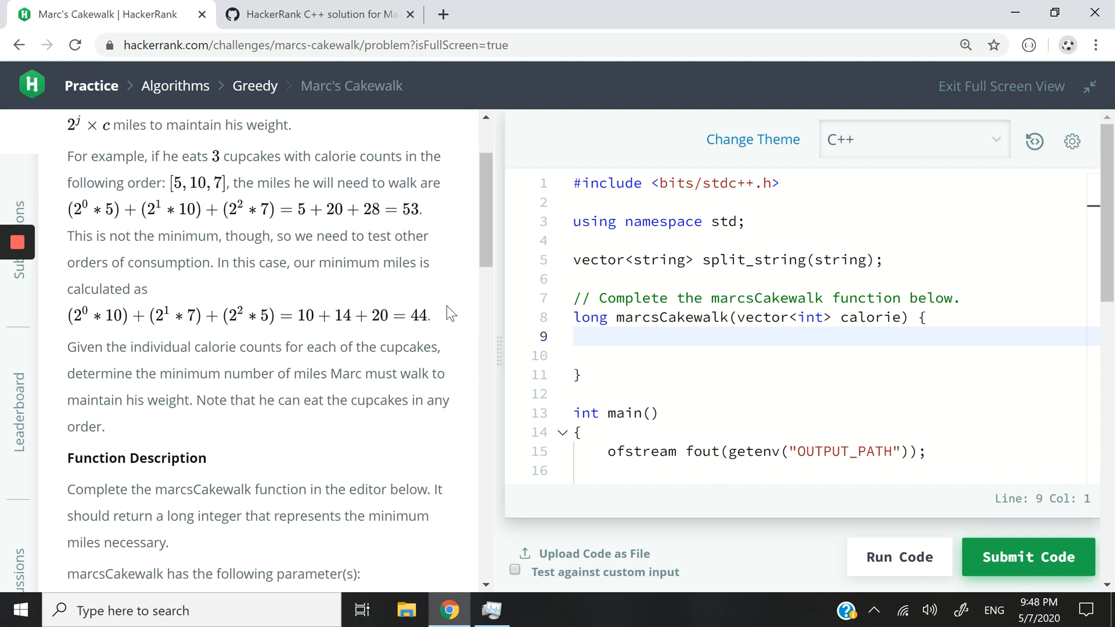
scroll(down, 3)
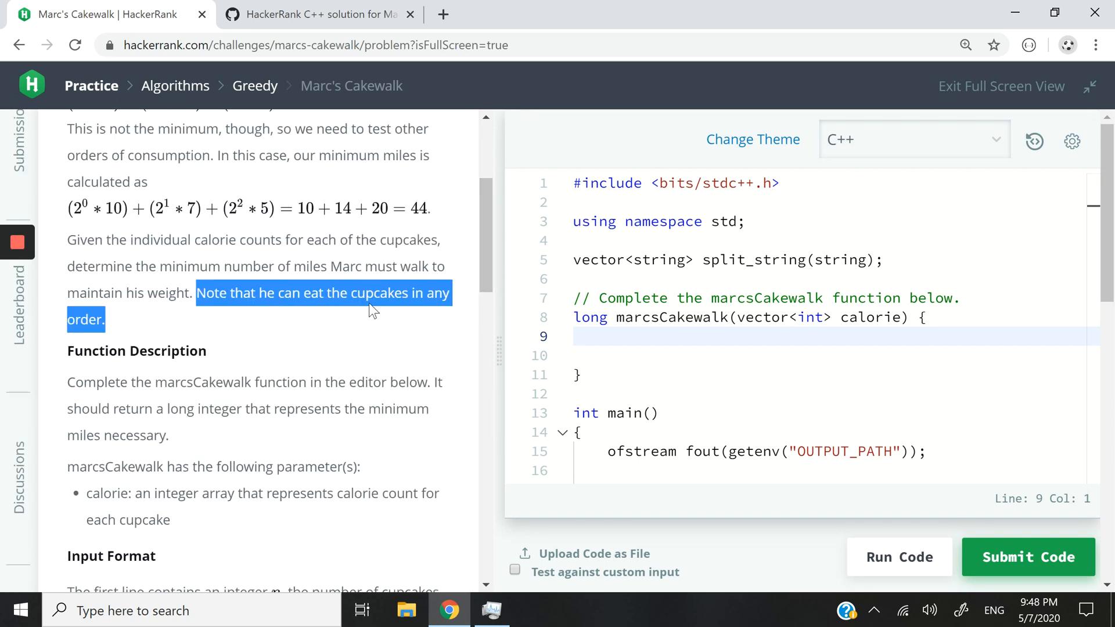
mouse_move(514, 270)
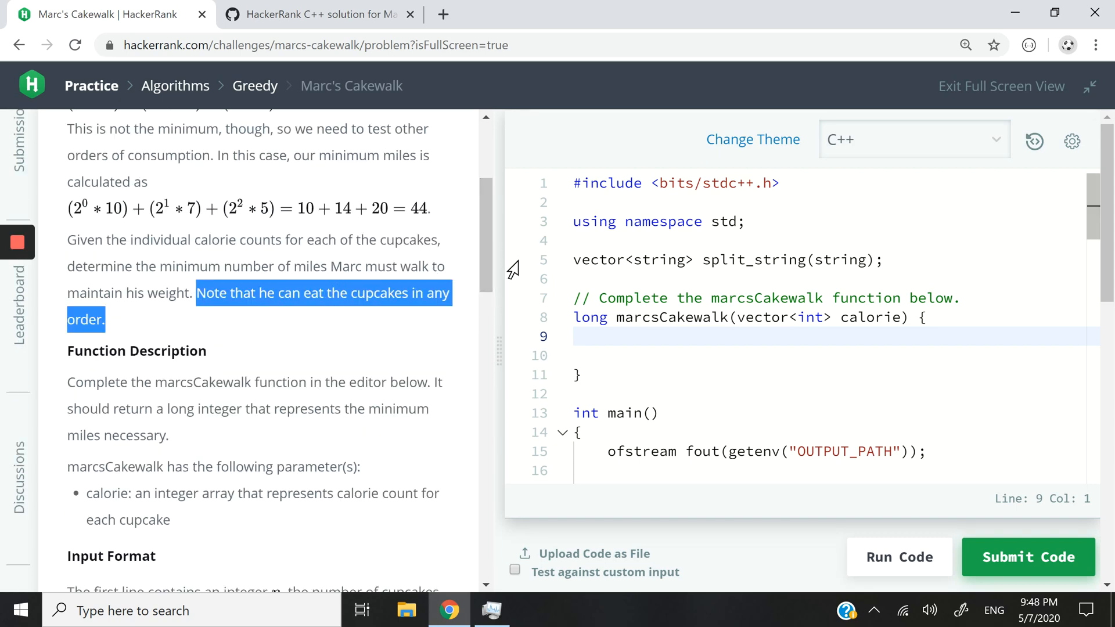
scroll(down, 3)
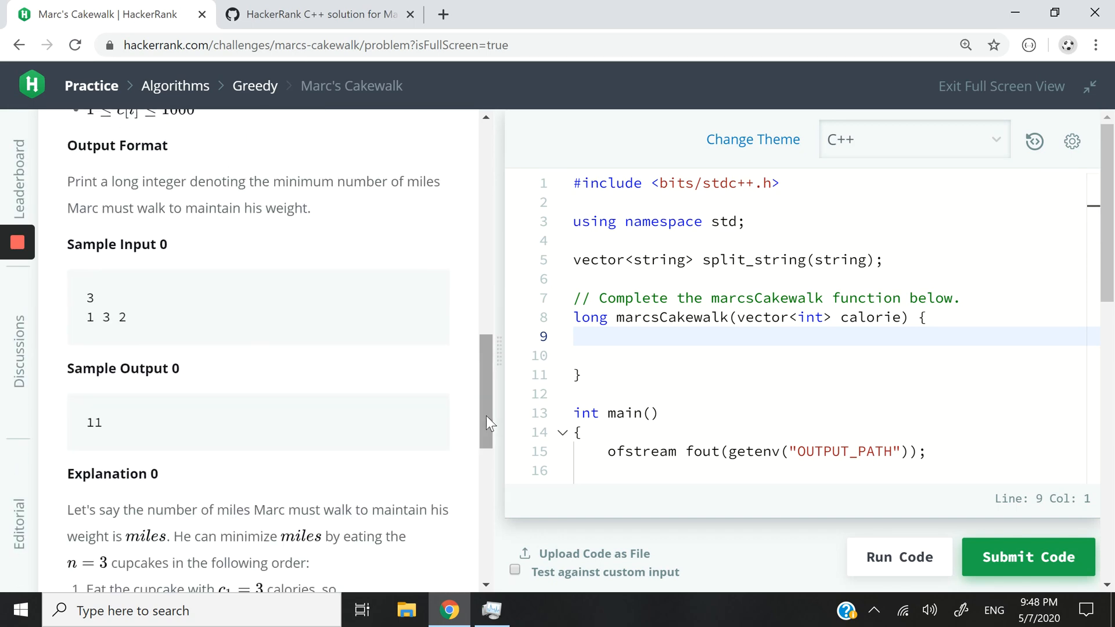
double_click(90, 297)
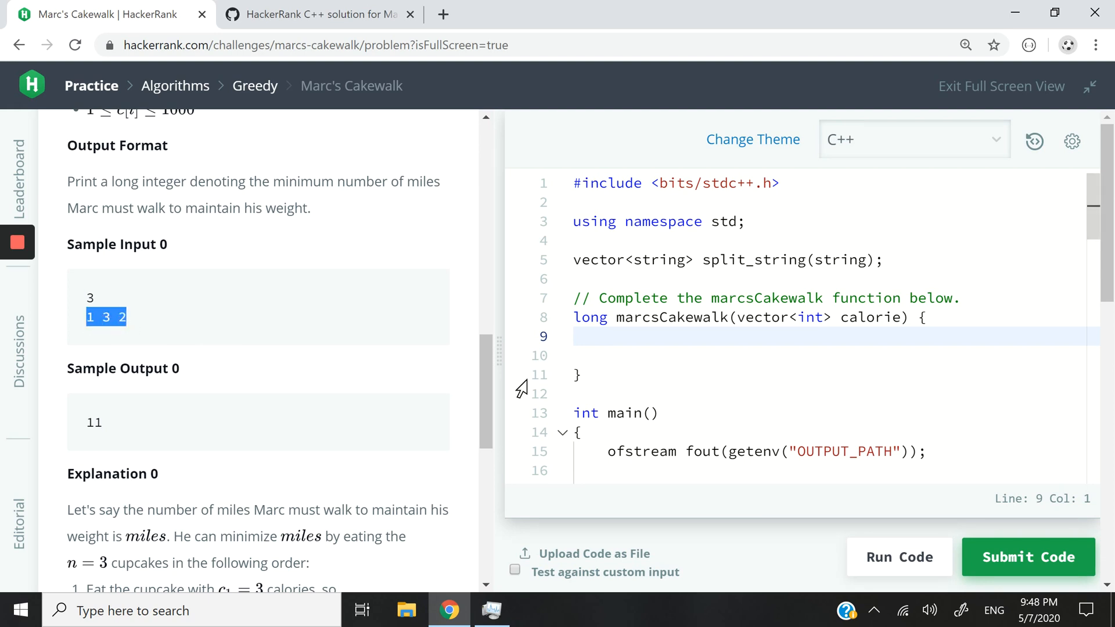
scroll(down, 3)
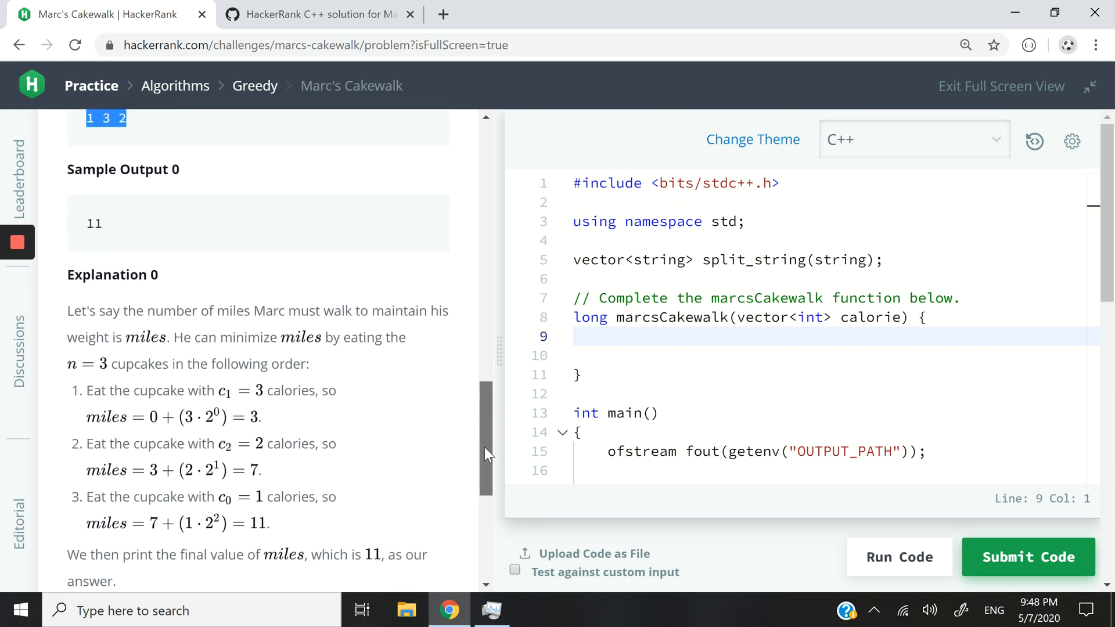
scroll(down, 3)
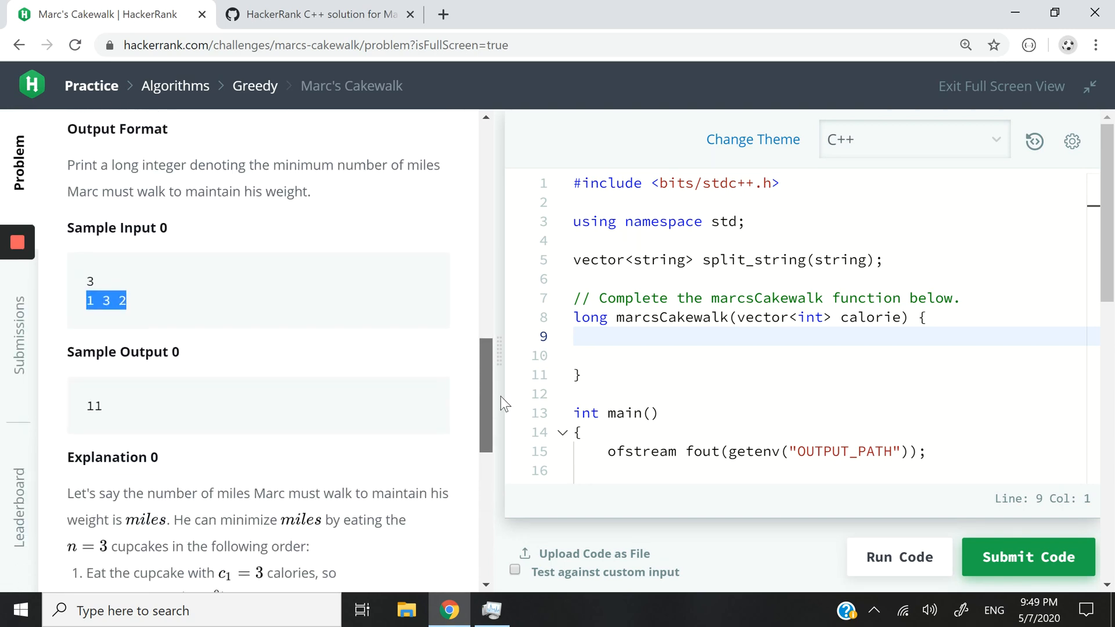
scroll(down, 3)
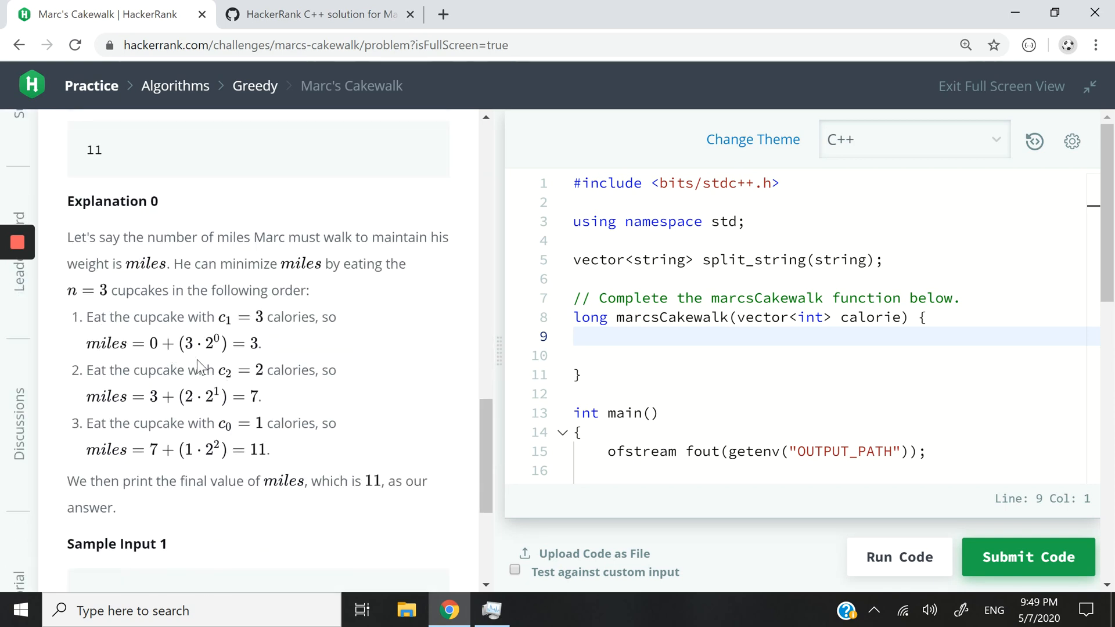
mouse_move(204, 424)
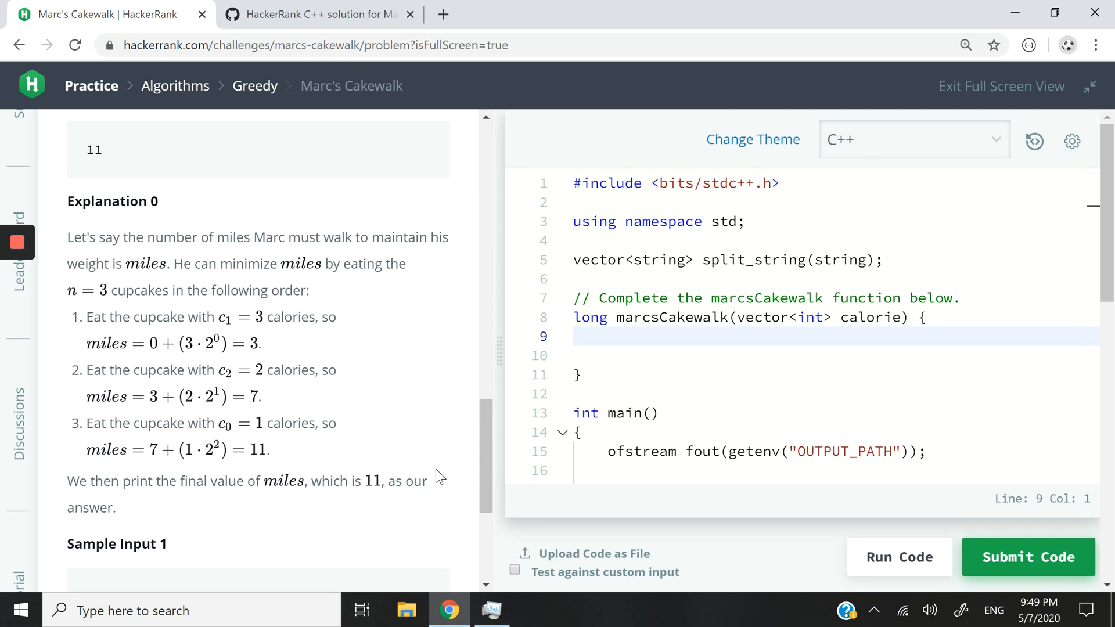
scroll(down, 3)
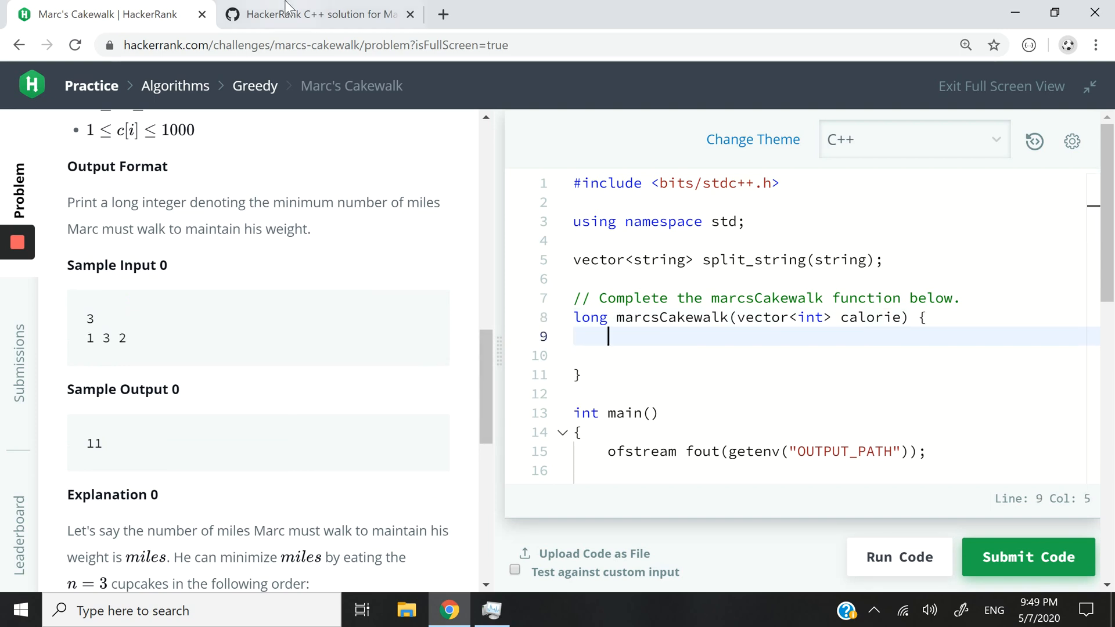
Step: Return to the MarcsCakewalk.cpp gist to copy the marcsCakewalk function
click(314, 13)
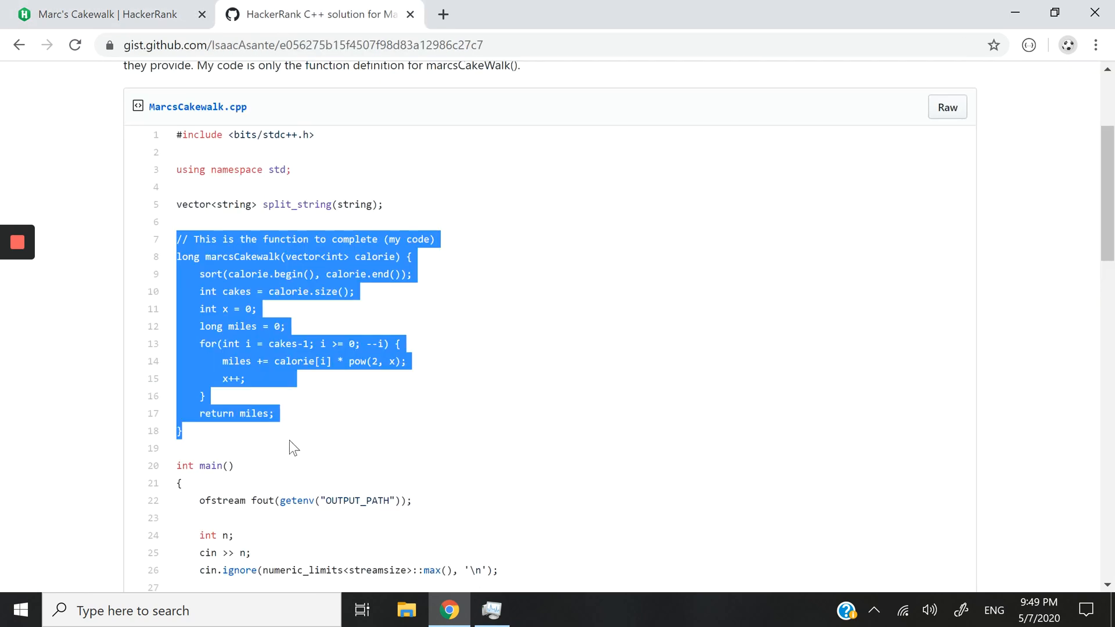
mouse_move(169, 249)
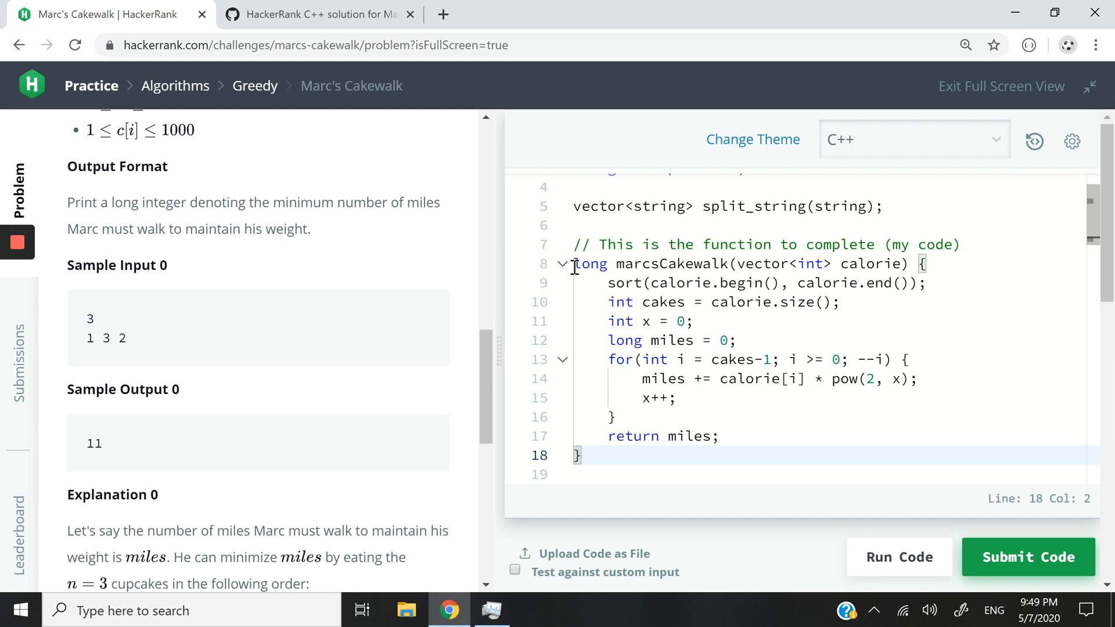
mouse_move(1043, 232)
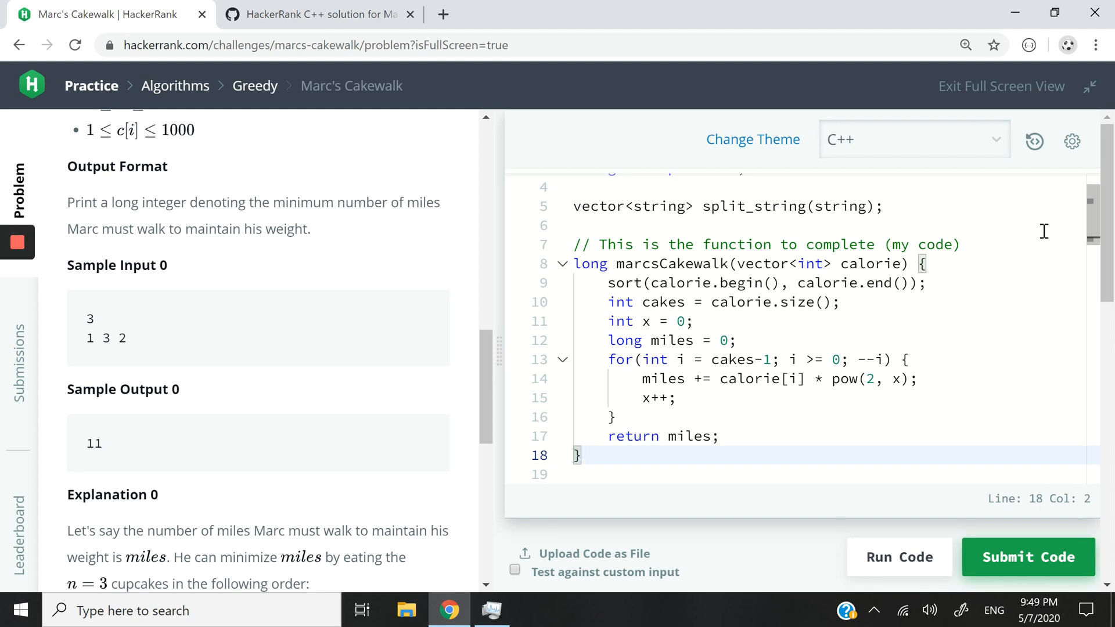
mouse_move(869, 274)
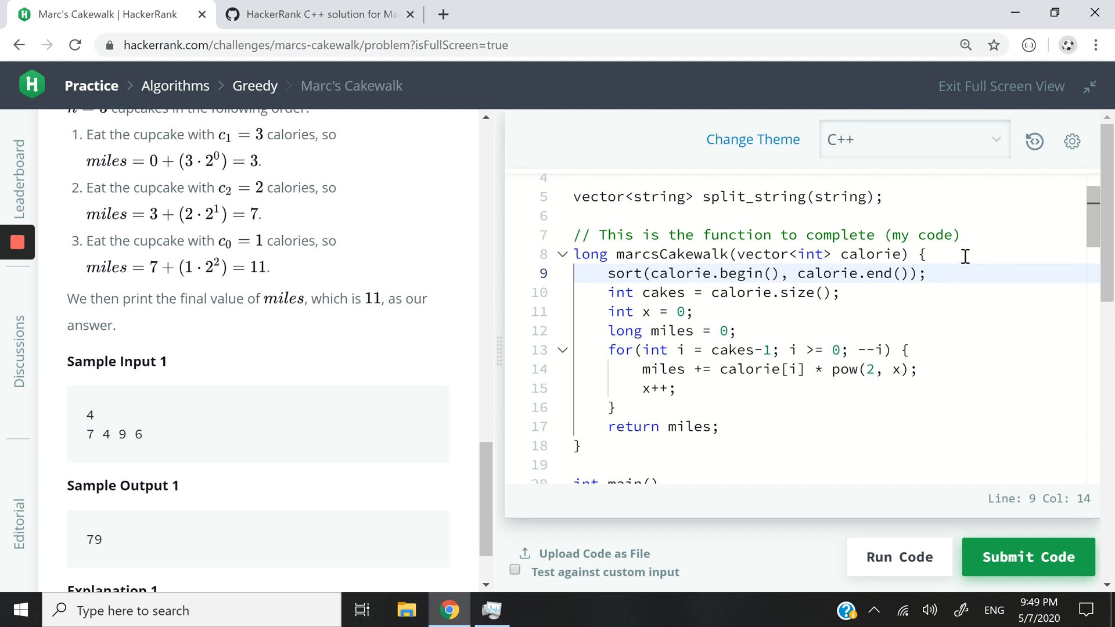
Step: Add the comment '// Sorting the vector' above the sort line
text(// Sor)
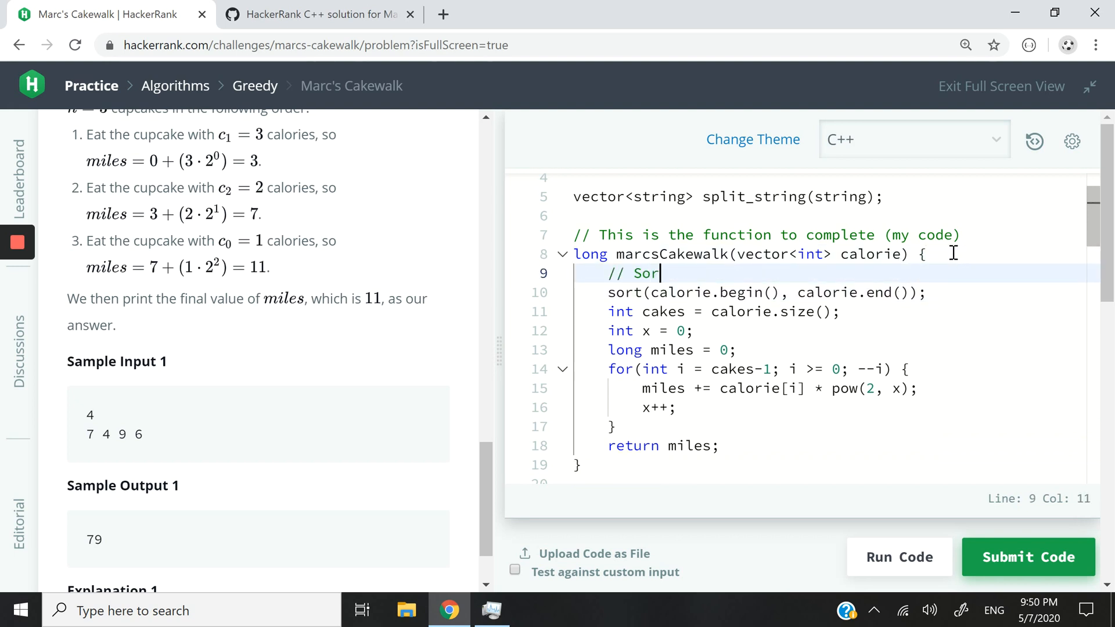
text(ting the vector in ascending order)
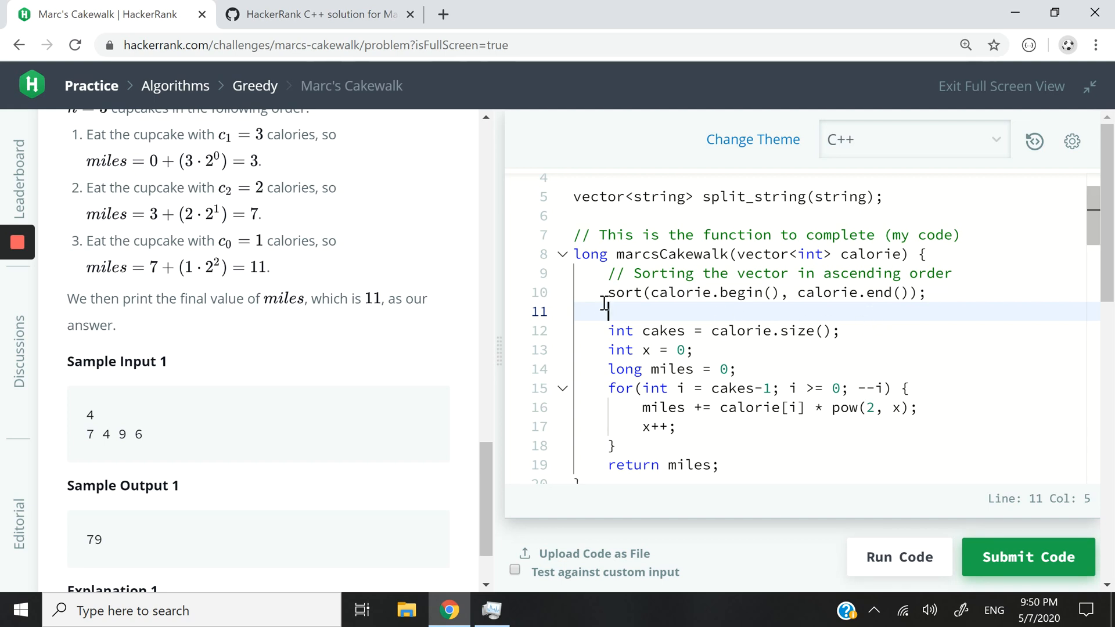
scroll(down, 3)
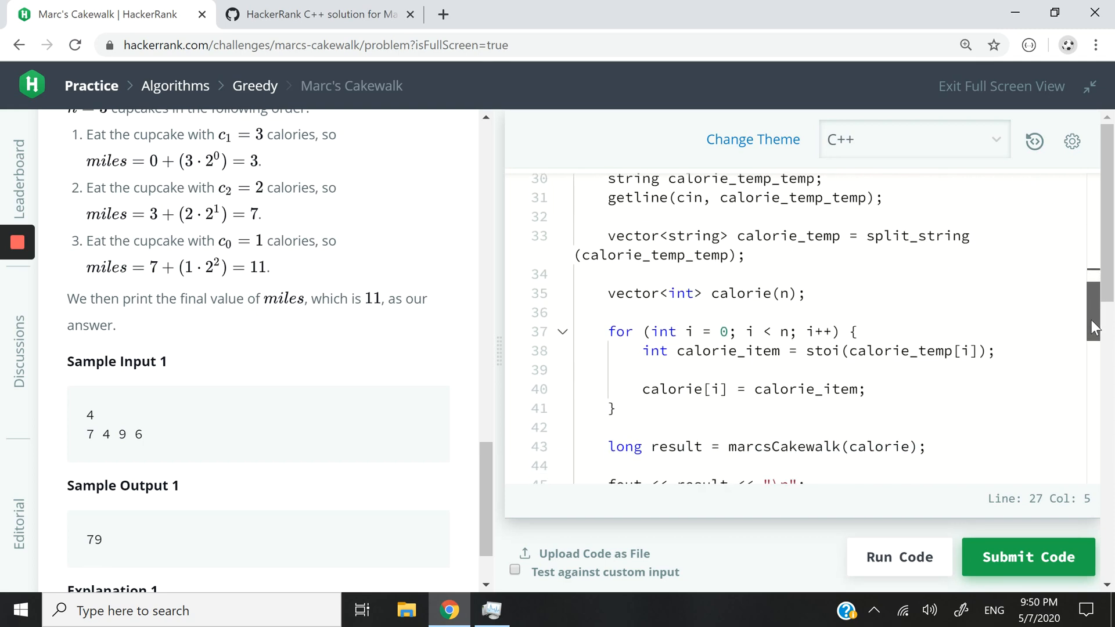
scroll(down, 3)
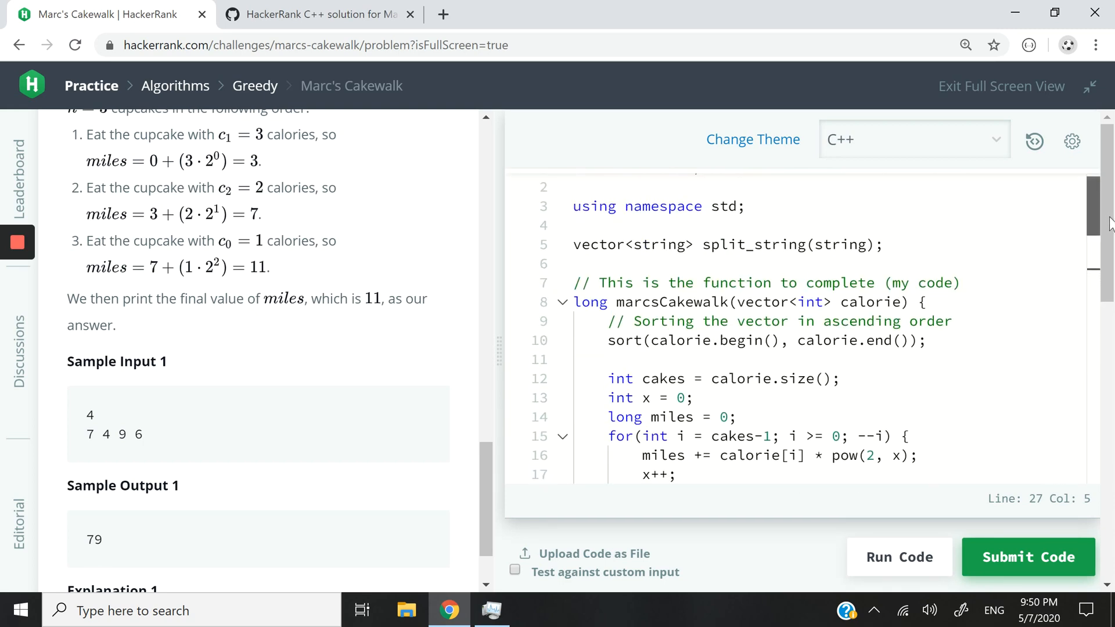
scroll(down, 3)
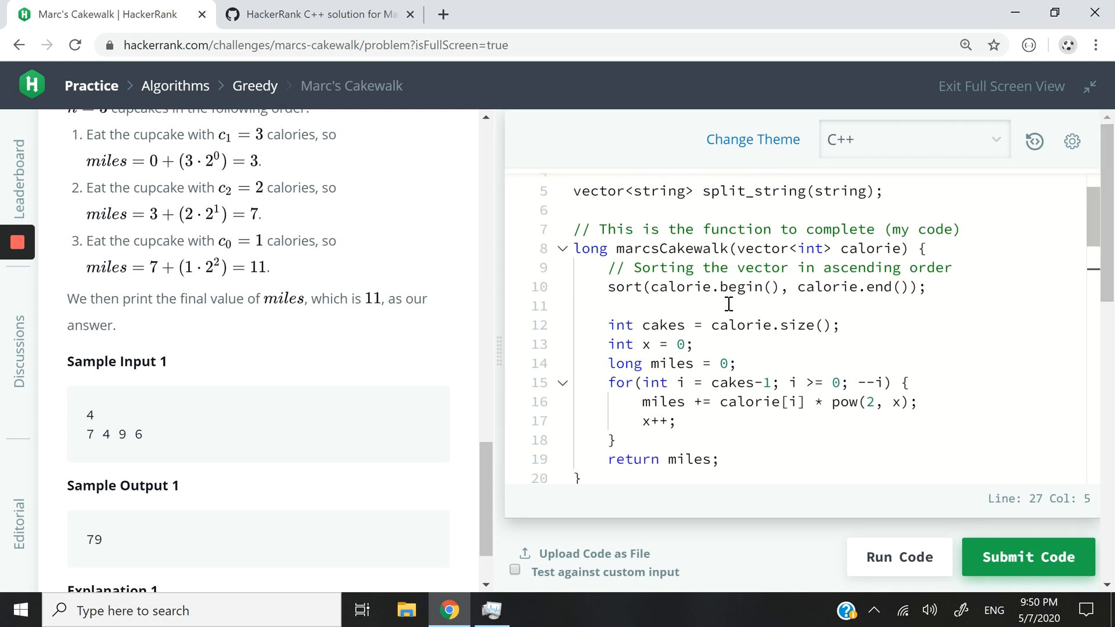
scroll(down, 3)
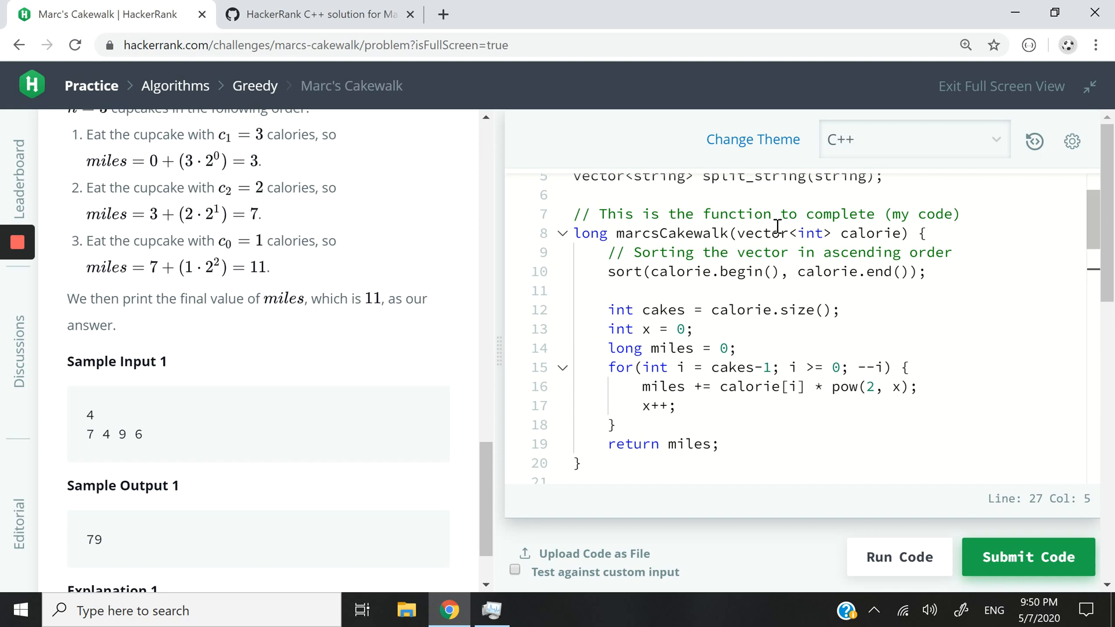
Step: Add the comment '// X = Exponent' above the loop variables
click(728, 291)
text(// Count the number of cakes)
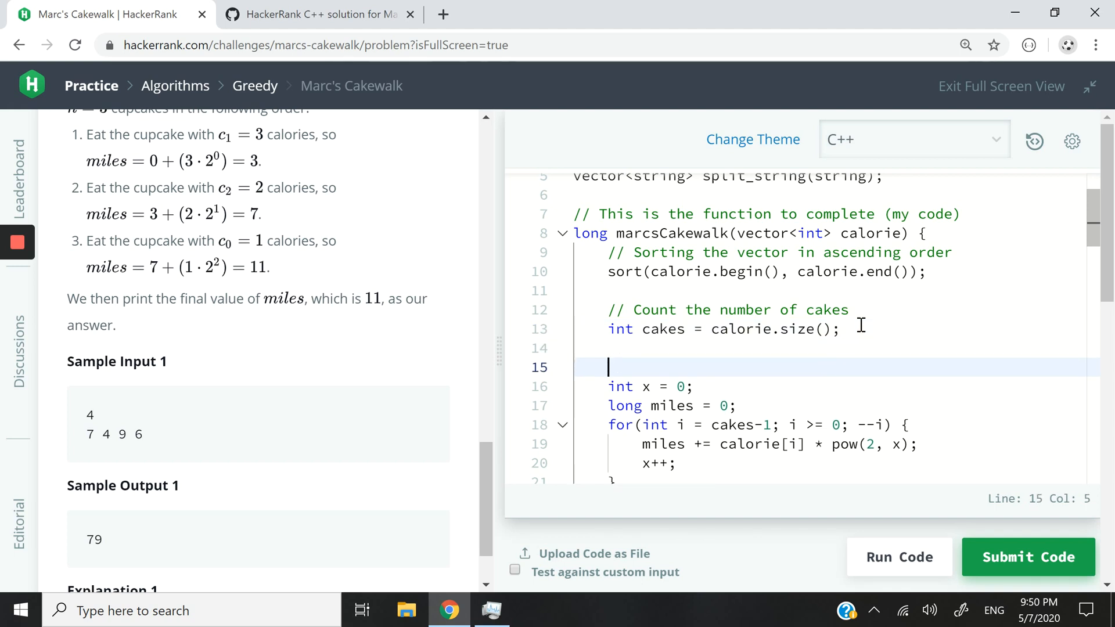
text(// X =)
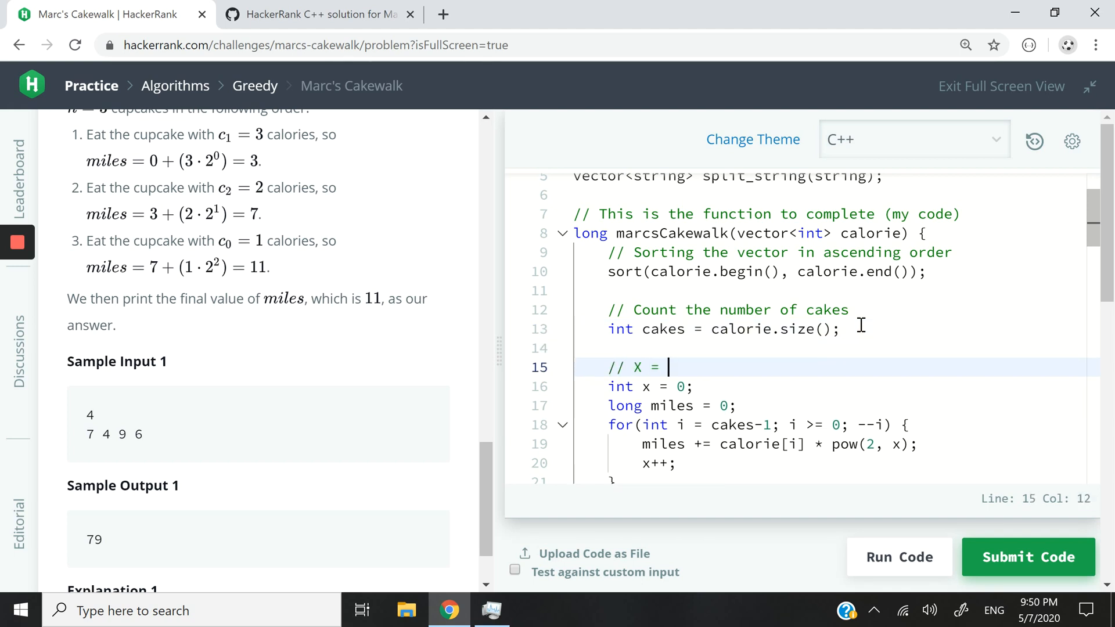
text(Exponent, Miles =)
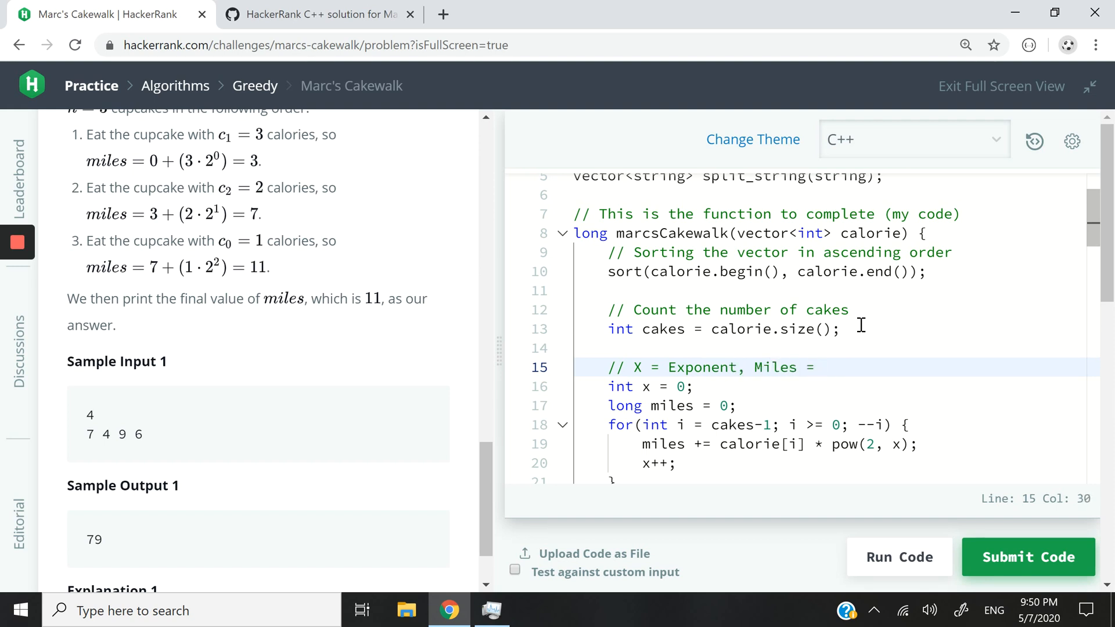
key(BackSpace)
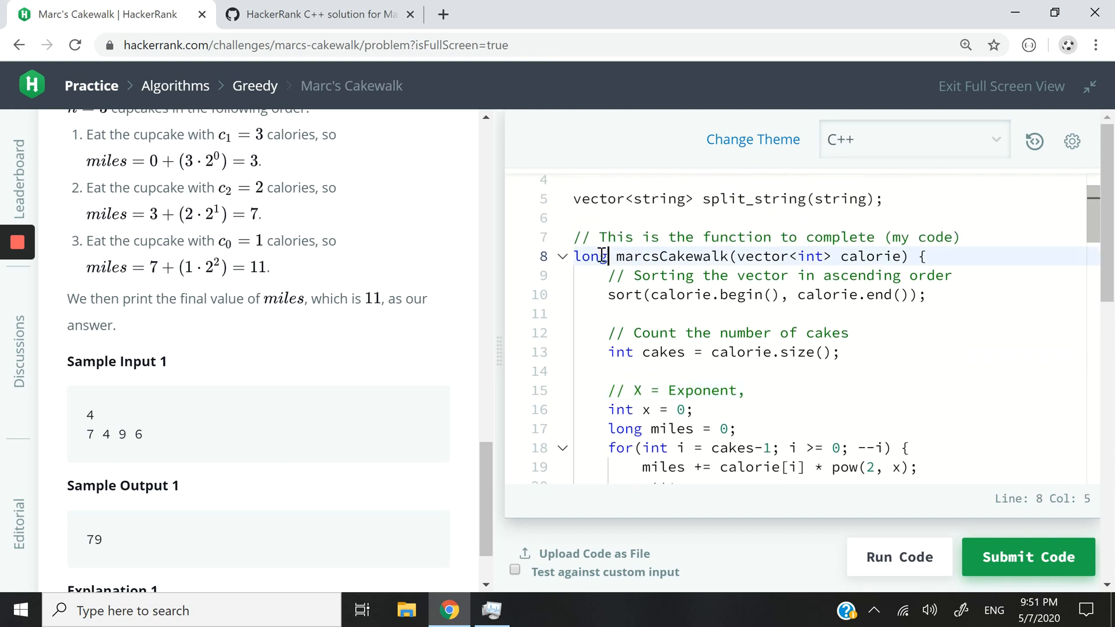
double_click(589, 256)
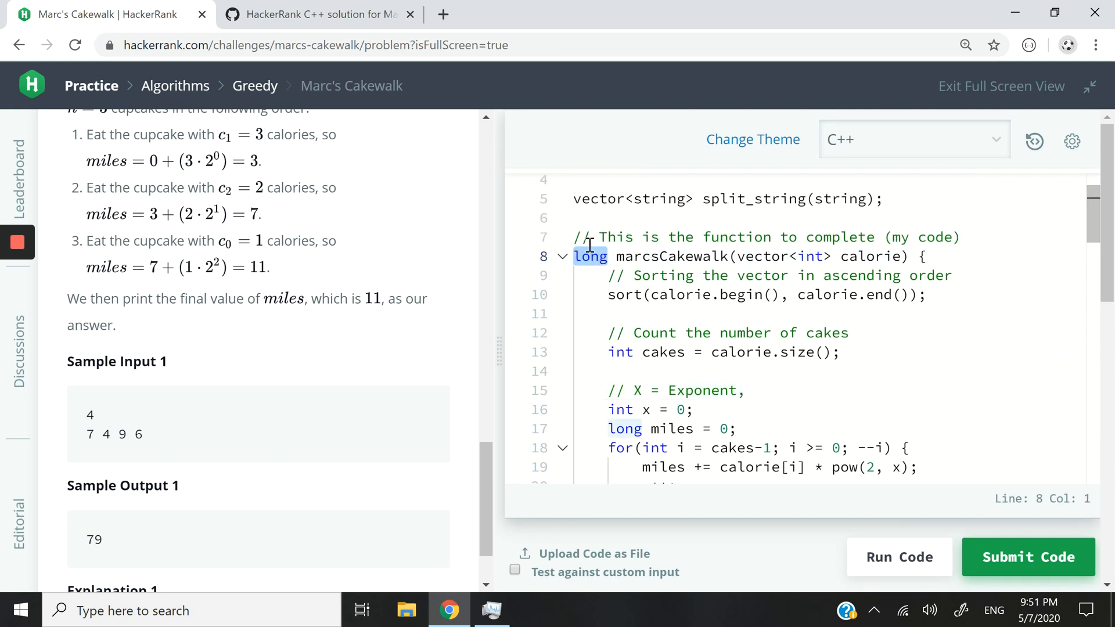
scroll(down, 3)
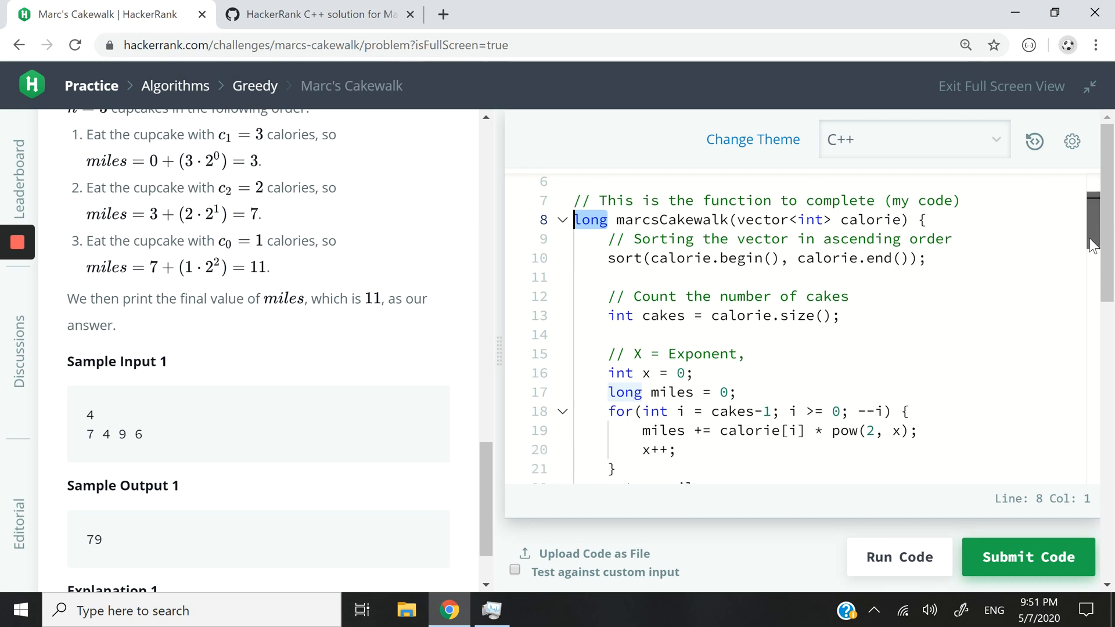
scroll(down, 3)
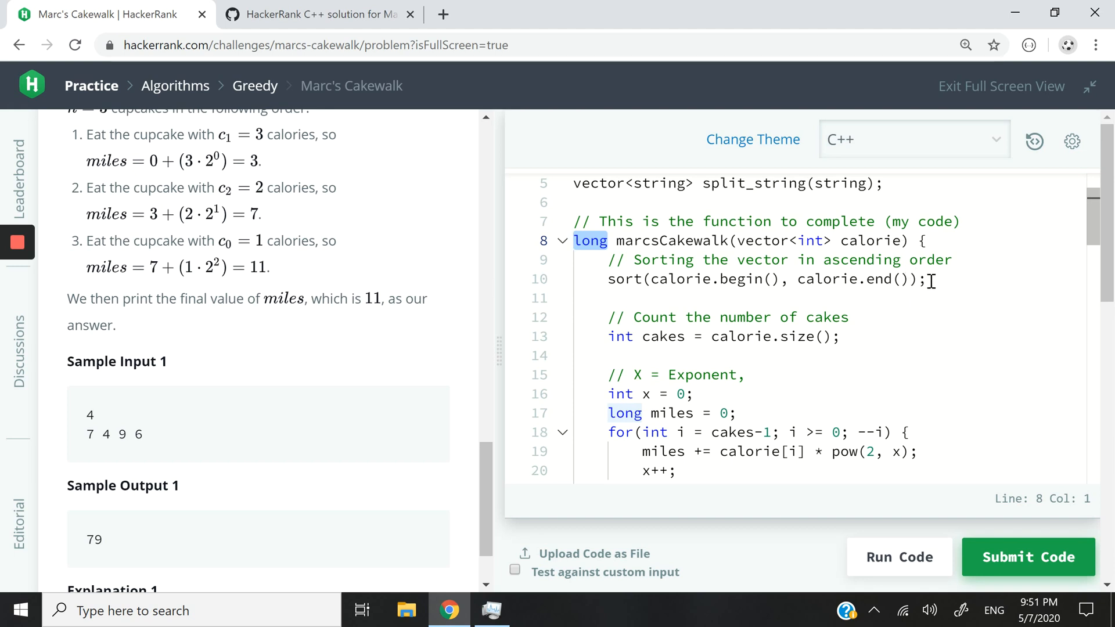
double_click(931, 259)
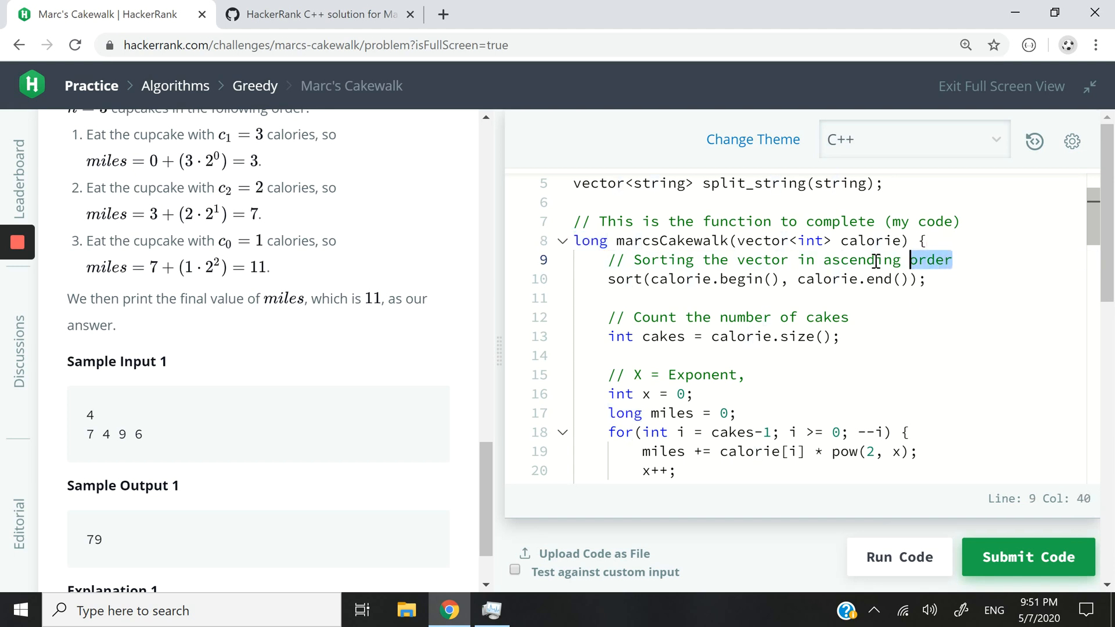
click(822, 260)
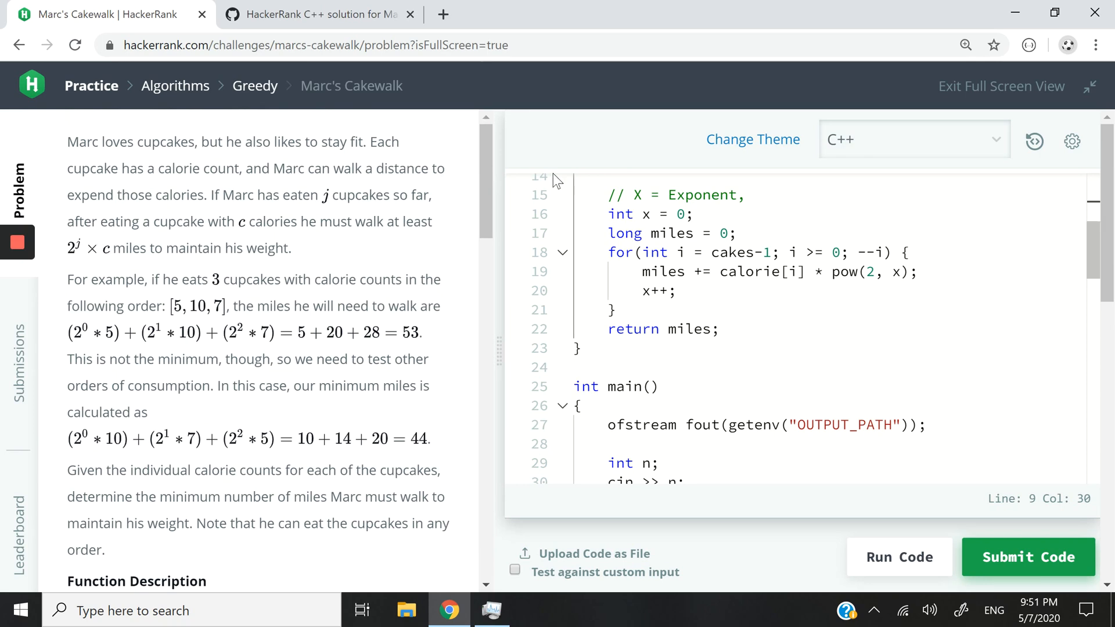
mouse_move(487, 217)
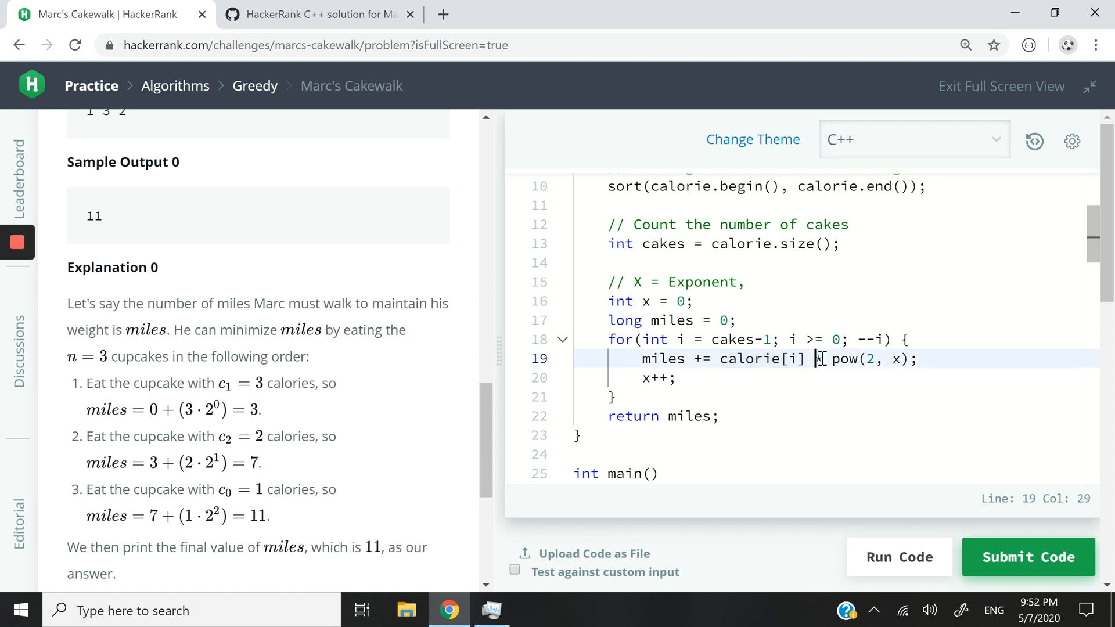
mouse_move(789, 310)
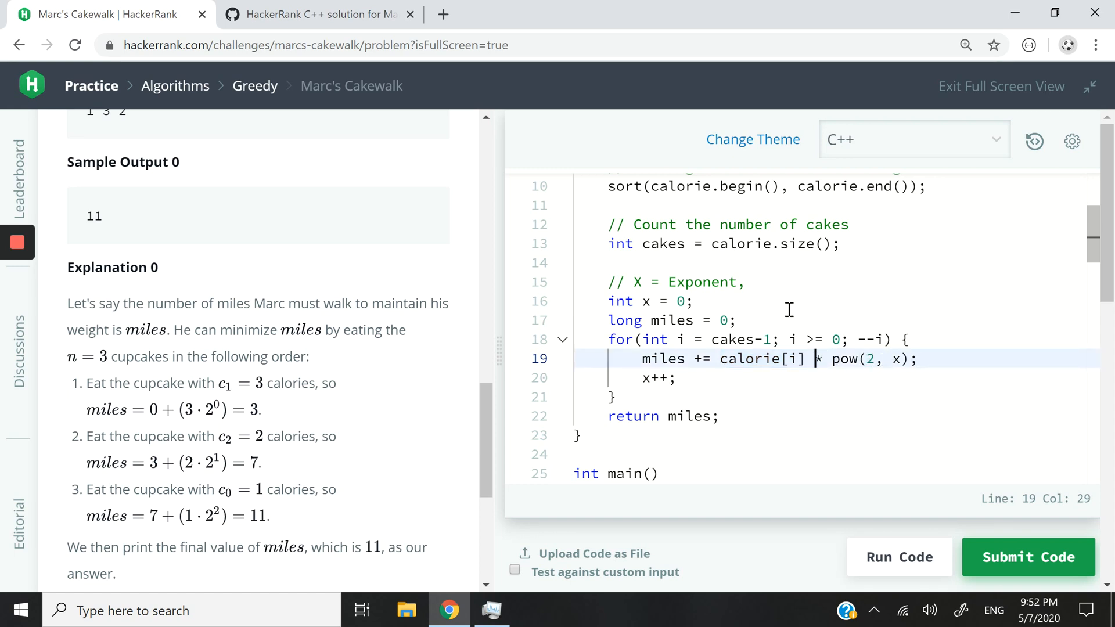
double_click(653, 377)
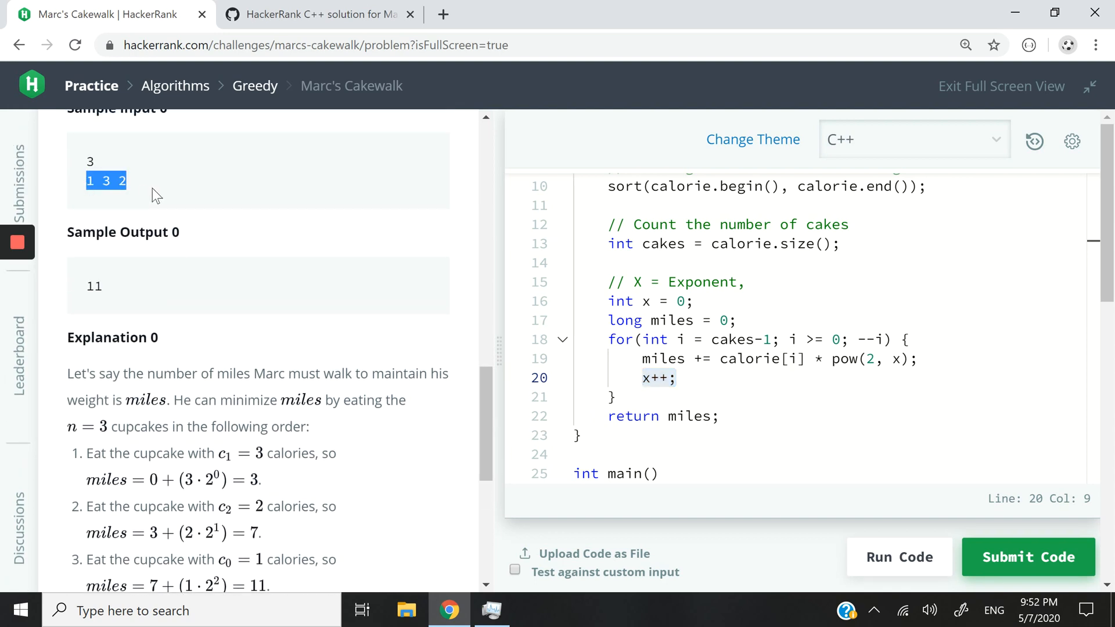
scroll(down, 3)
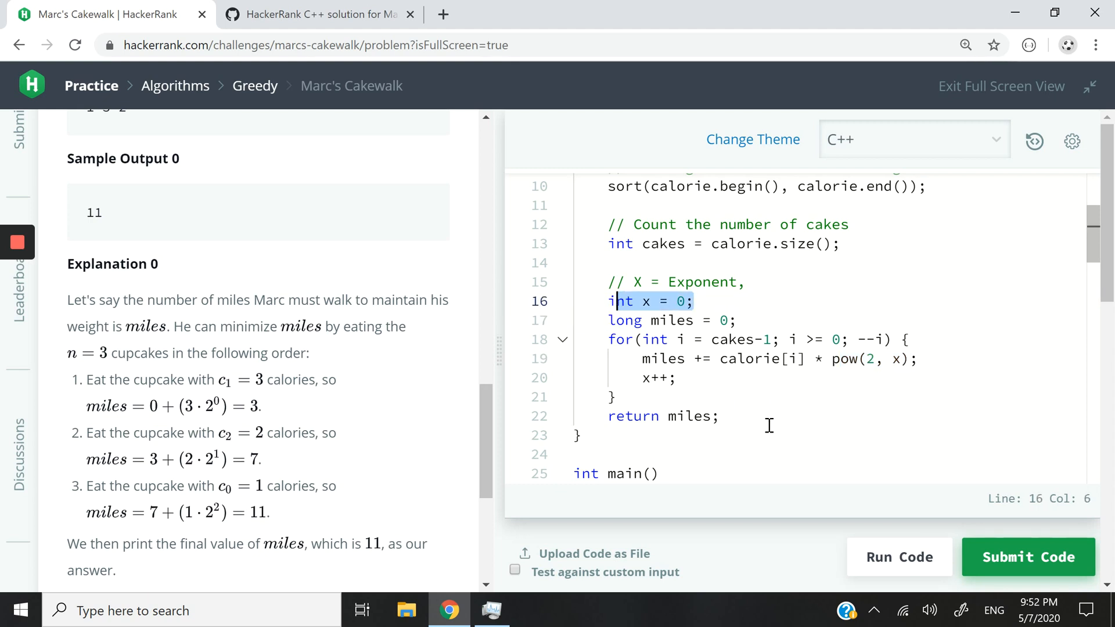
mouse_move(839, 376)
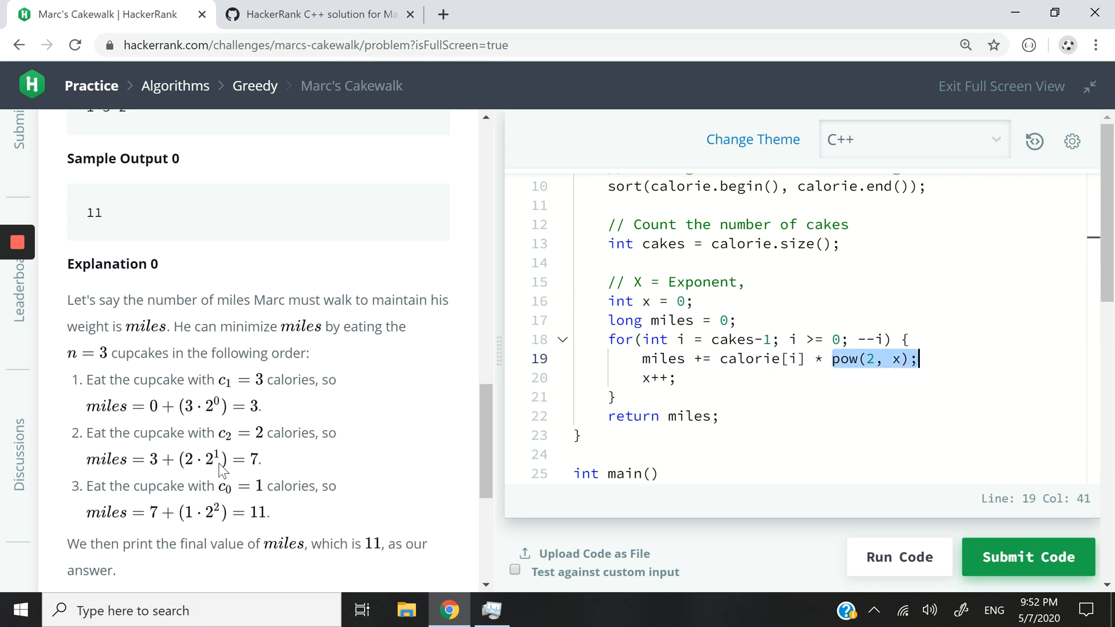
scroll(down, 3)
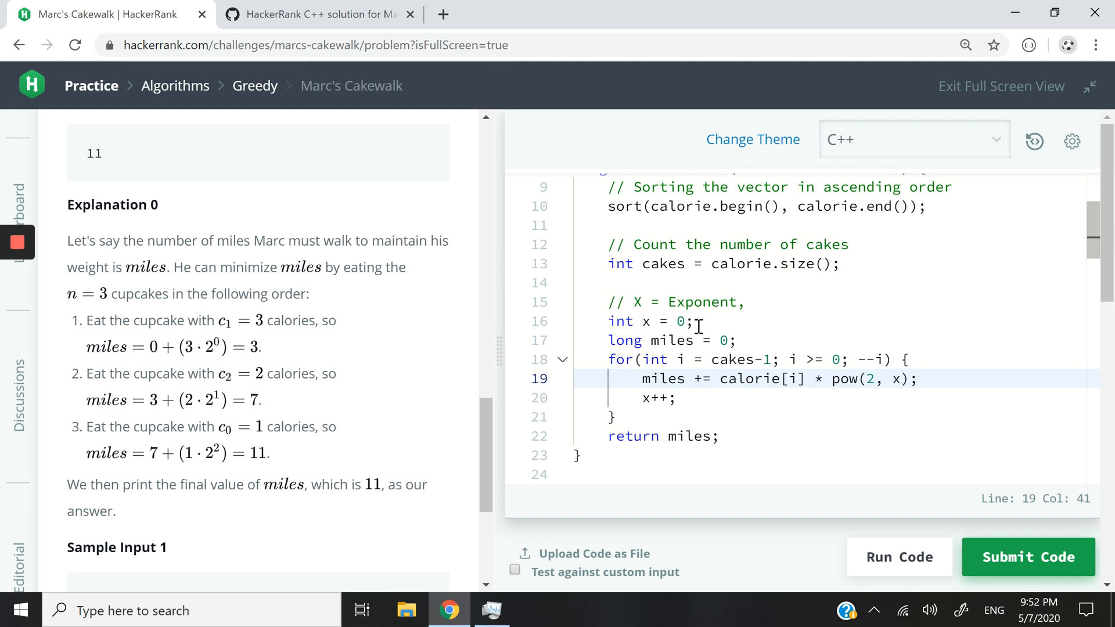
double_click(647, 399)
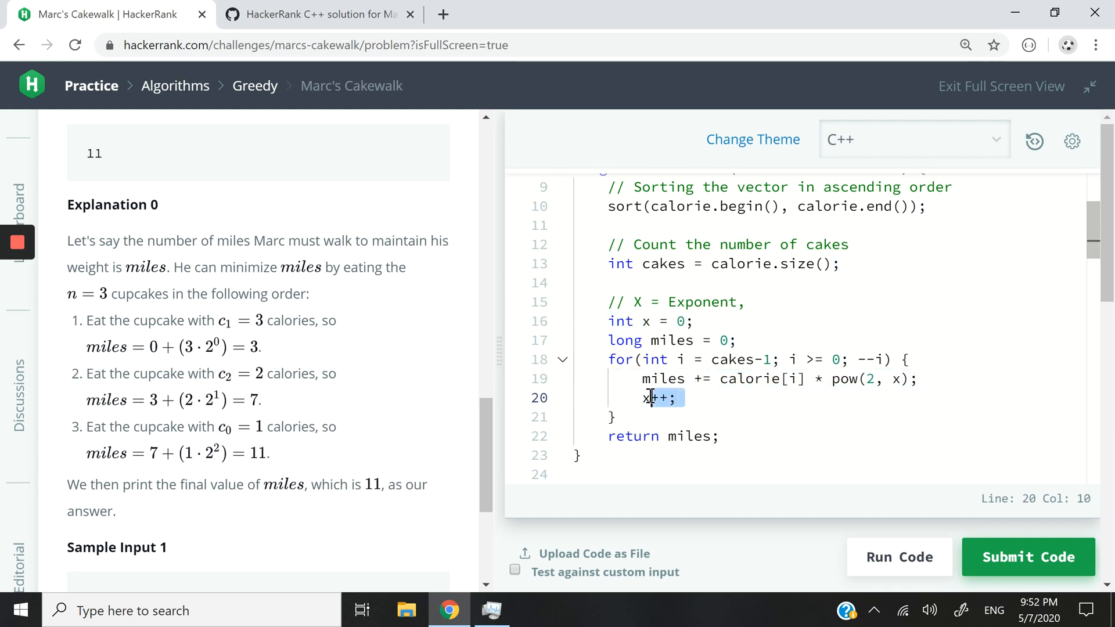
click(611, 416)
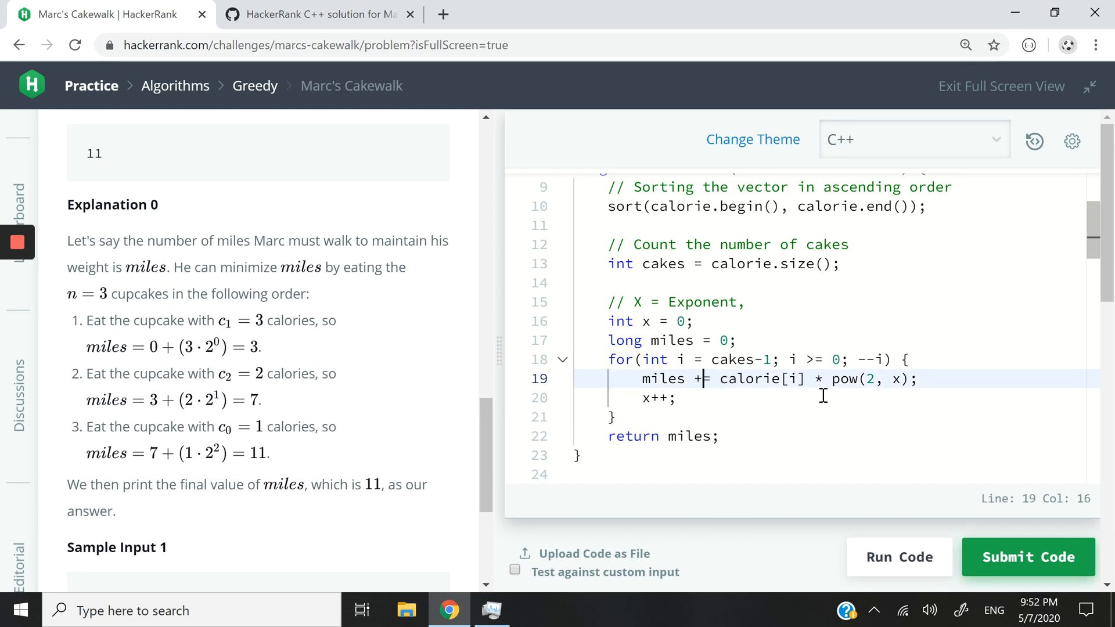
mouse_move(715, 405)
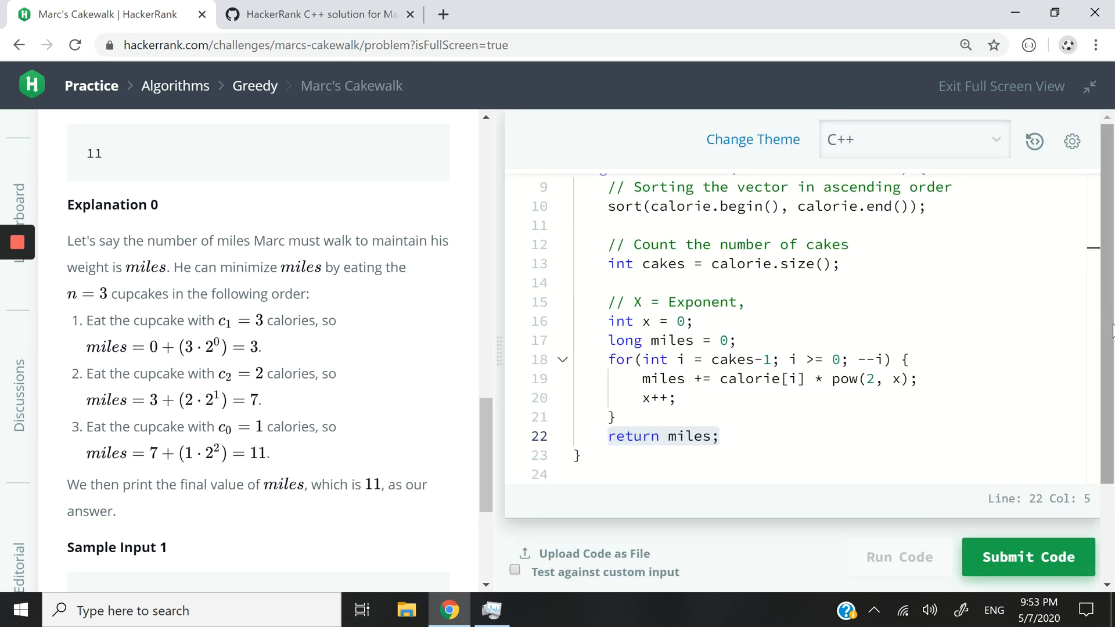
Step: Run the code and check that Sample Test case 1 passes with the expected output
click(1028, 557)
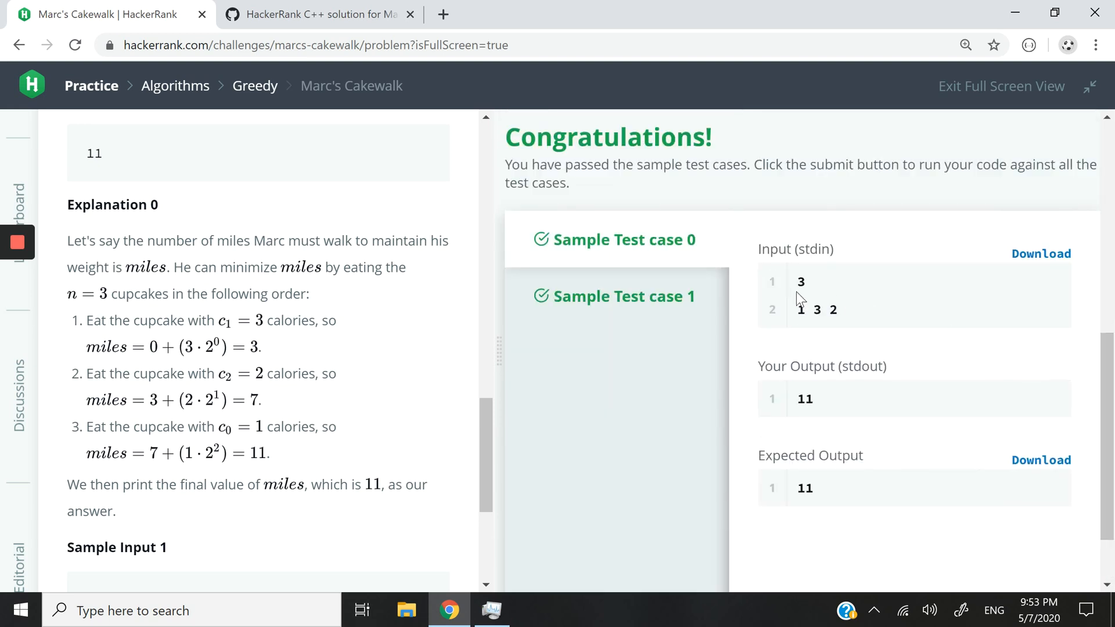
mouse_move(859, 301)
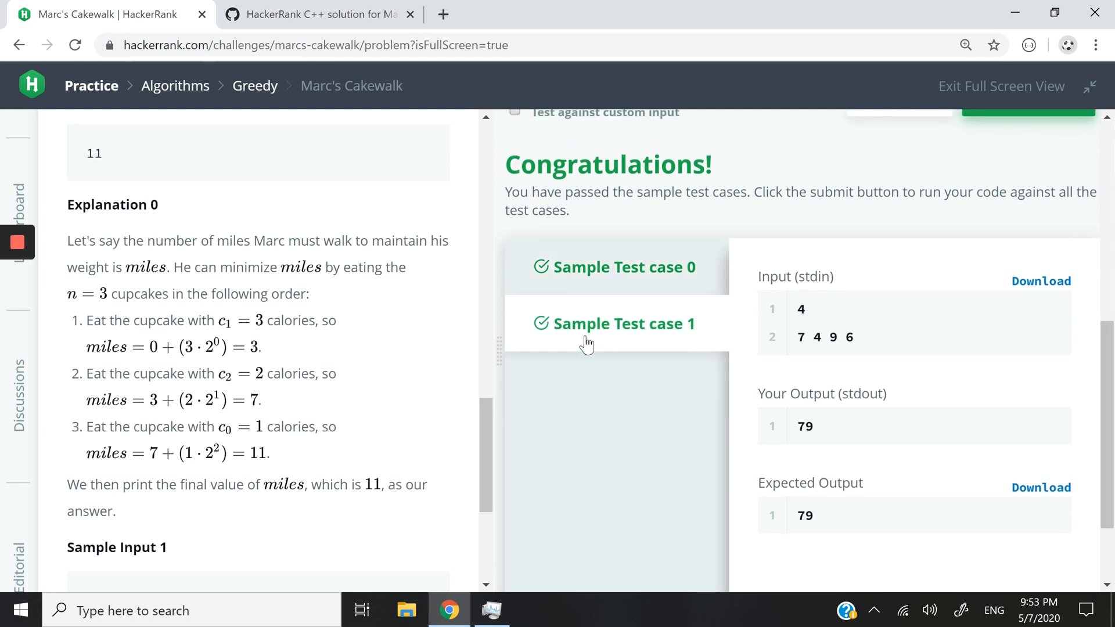
click(615, 324)
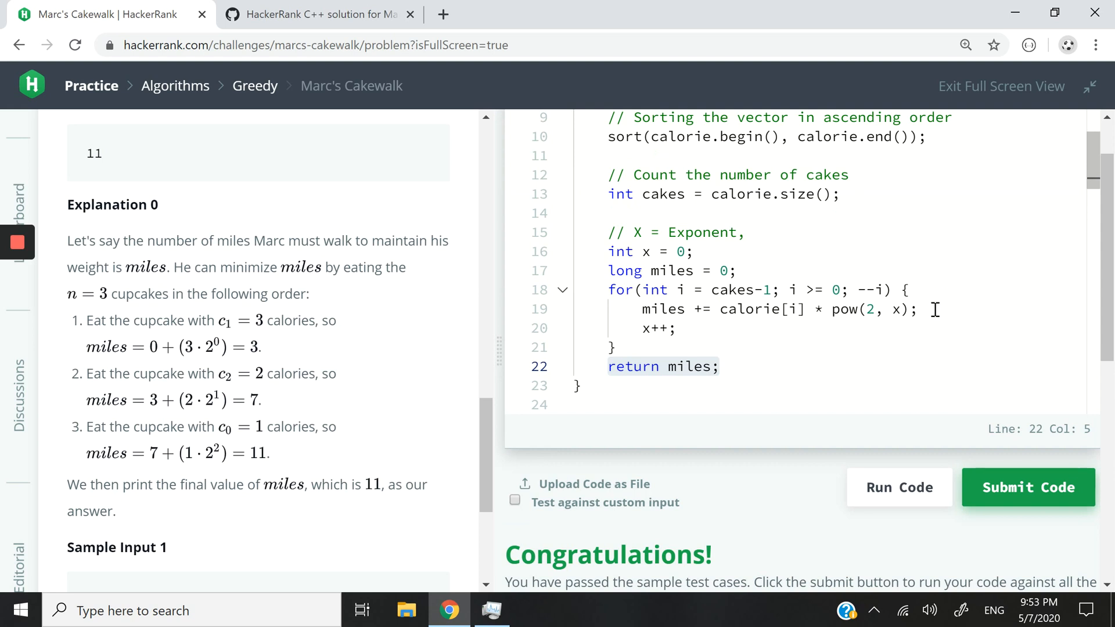
Step: Insert the debug print cout << miles << " "; inside the loop on line 20
text(c)
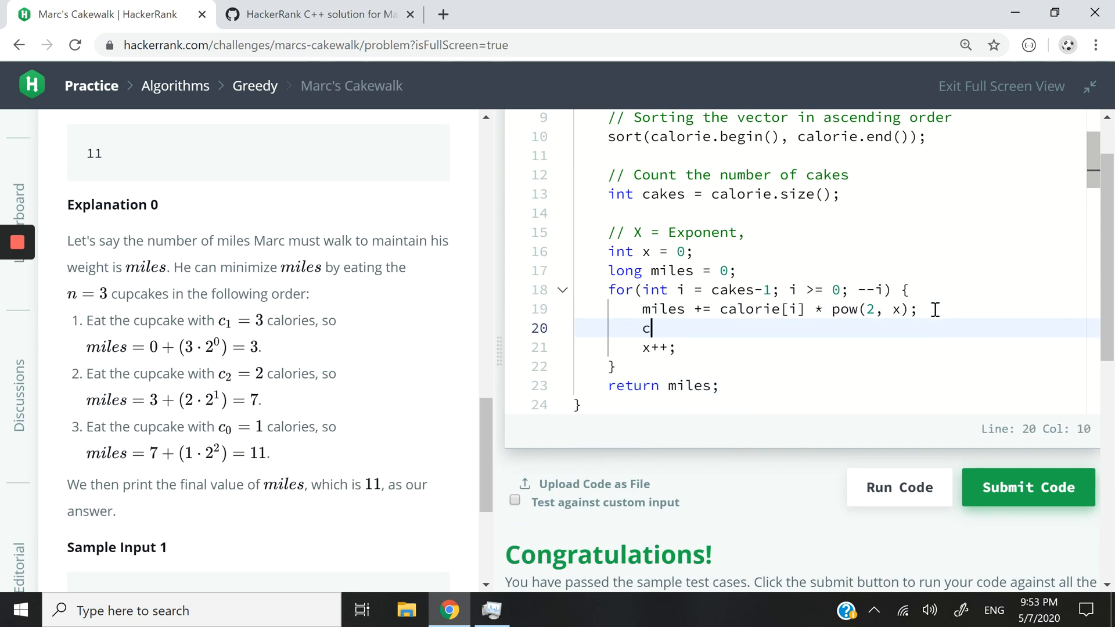
key(Backspace)
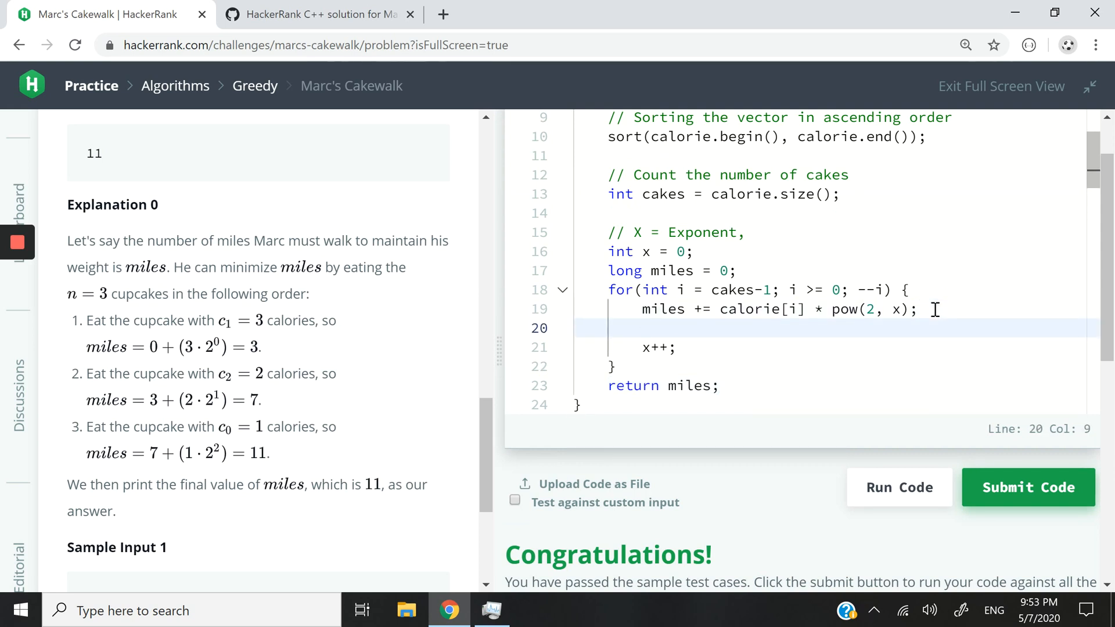
text(cout <<)
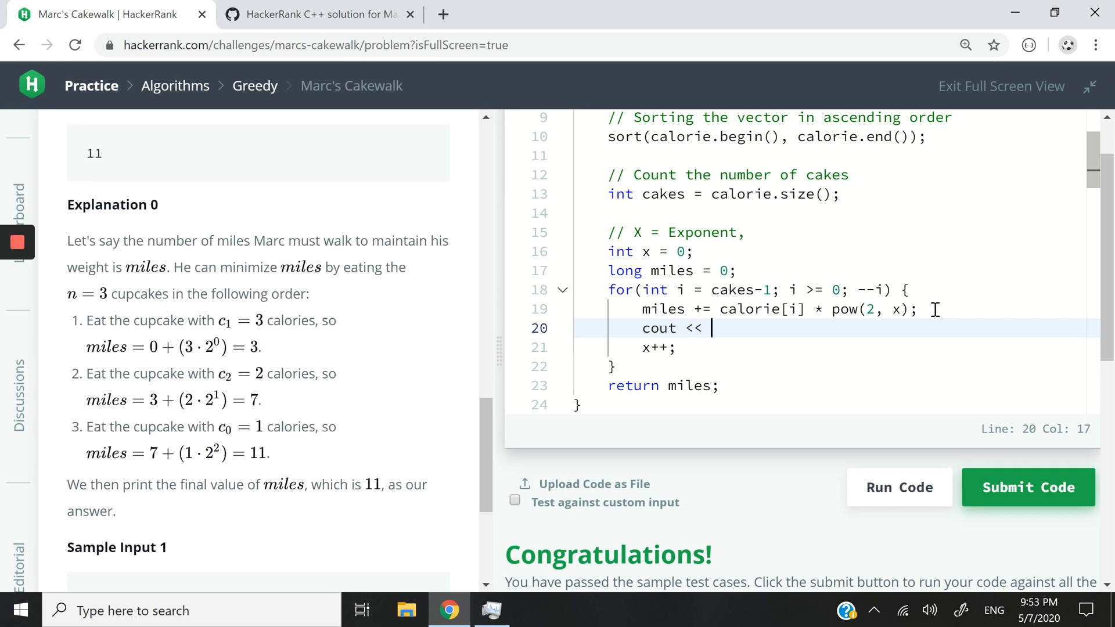
text(miles <<)
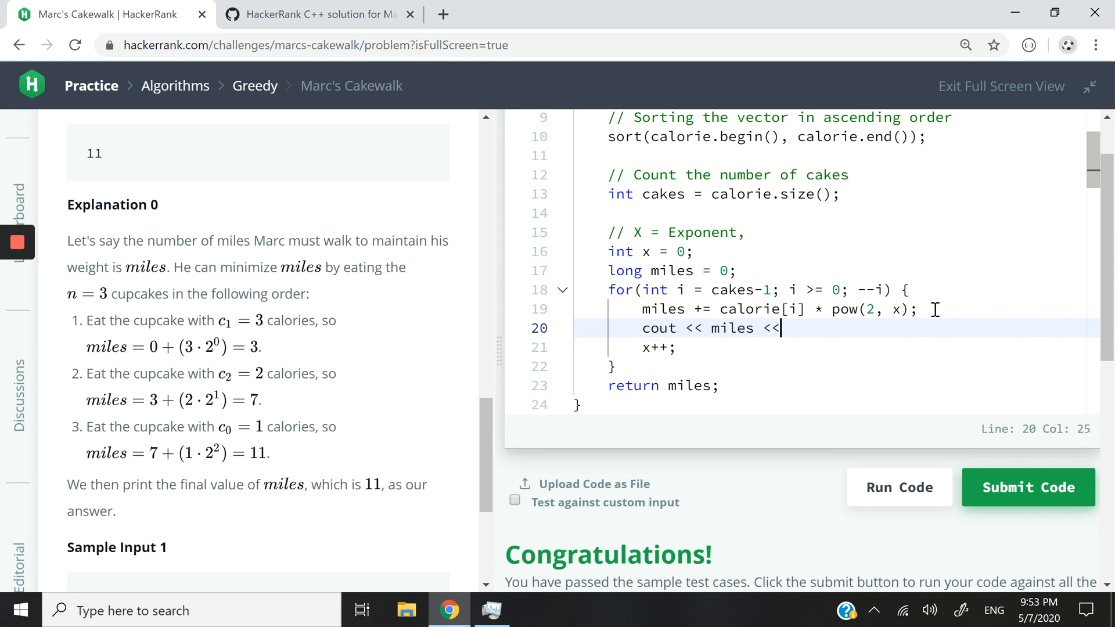
text(" ";)
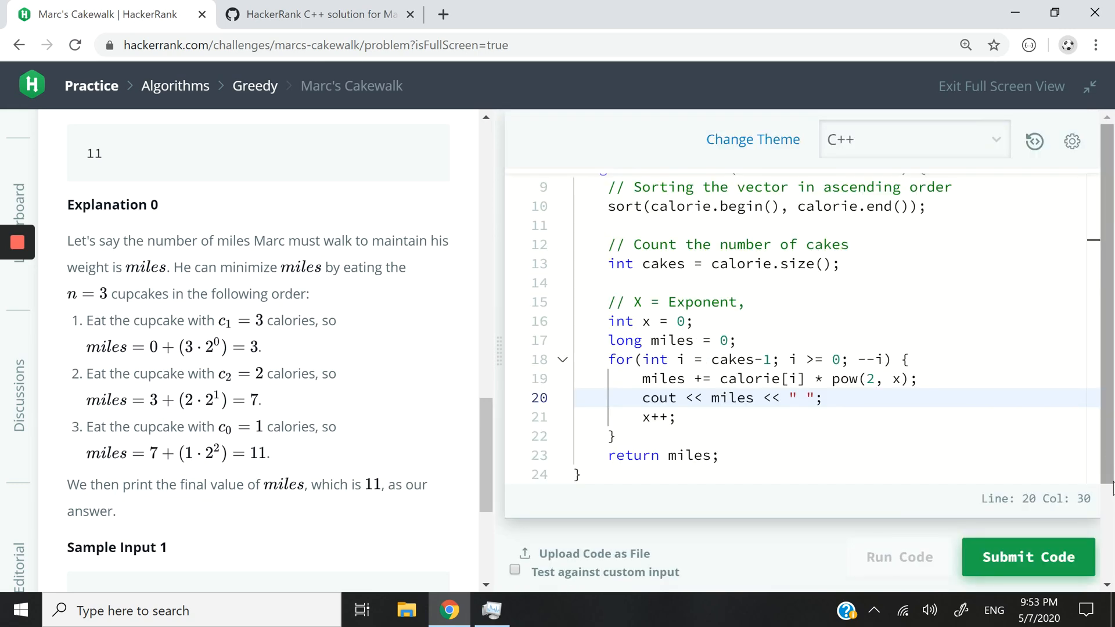
Step: Confirm the debug output 3 7 11 matches Explanation 0, then submit the code
click(897, 557)
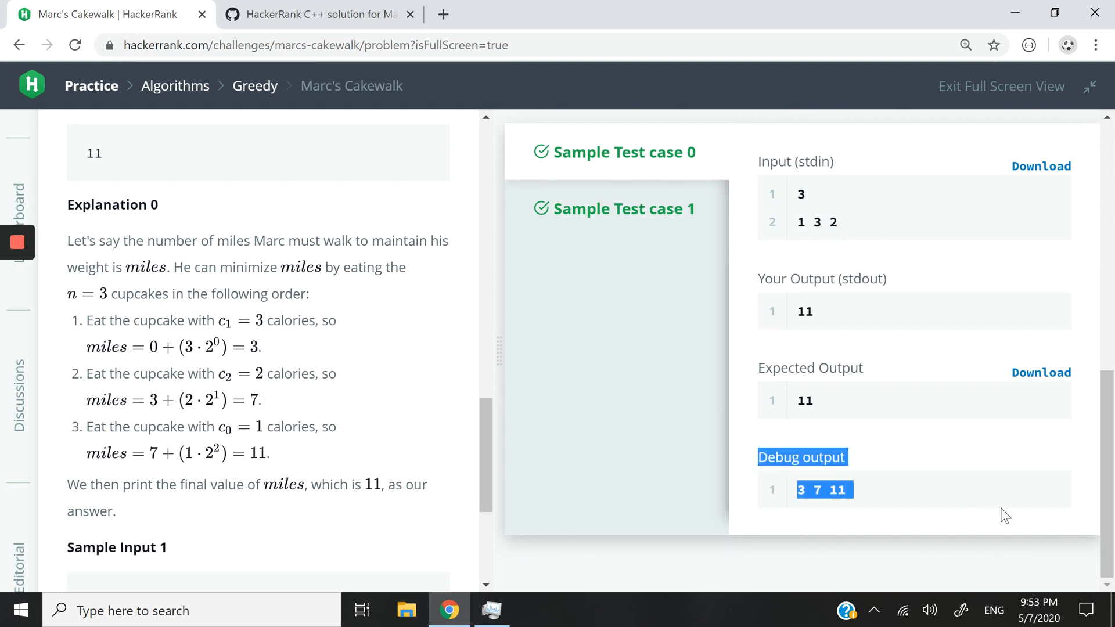
mouse_move(843, 519)
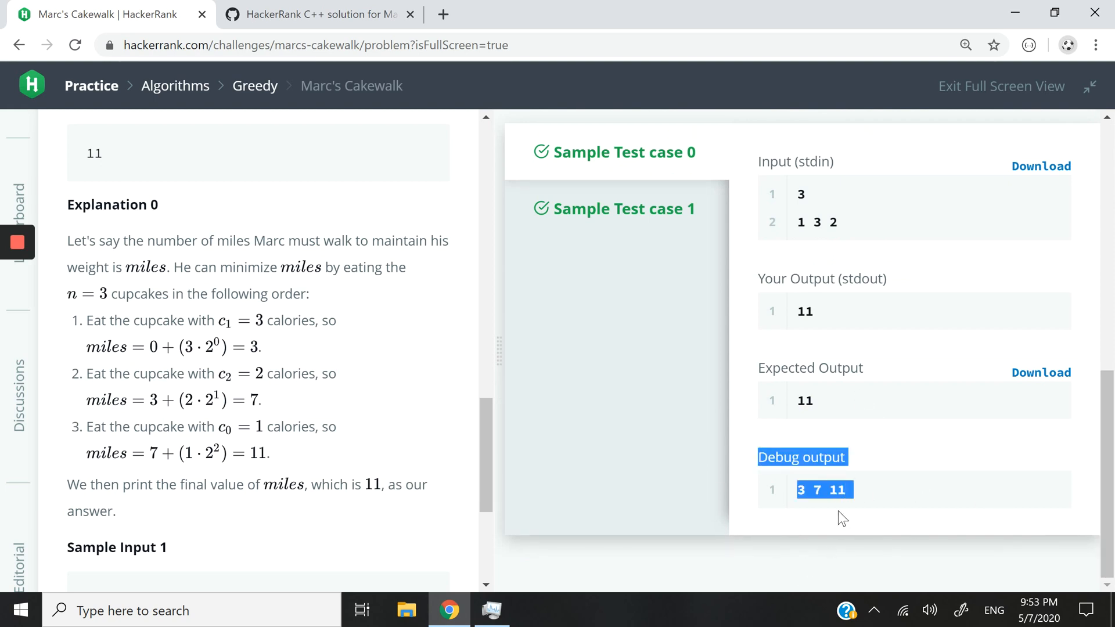
click(864, 503)
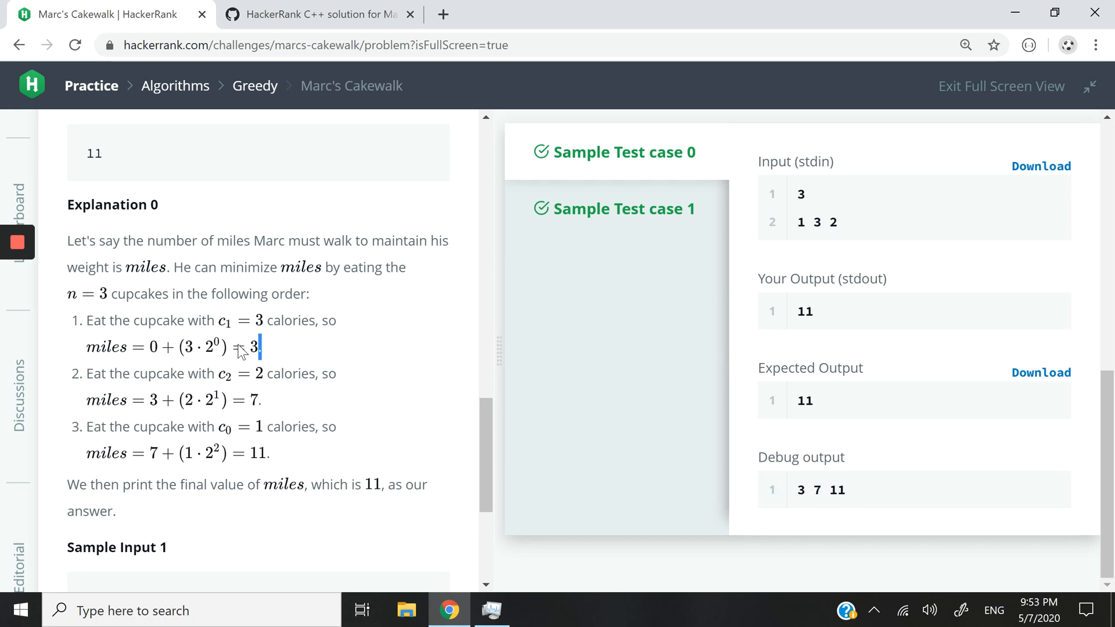
mouse_move(269, 489)
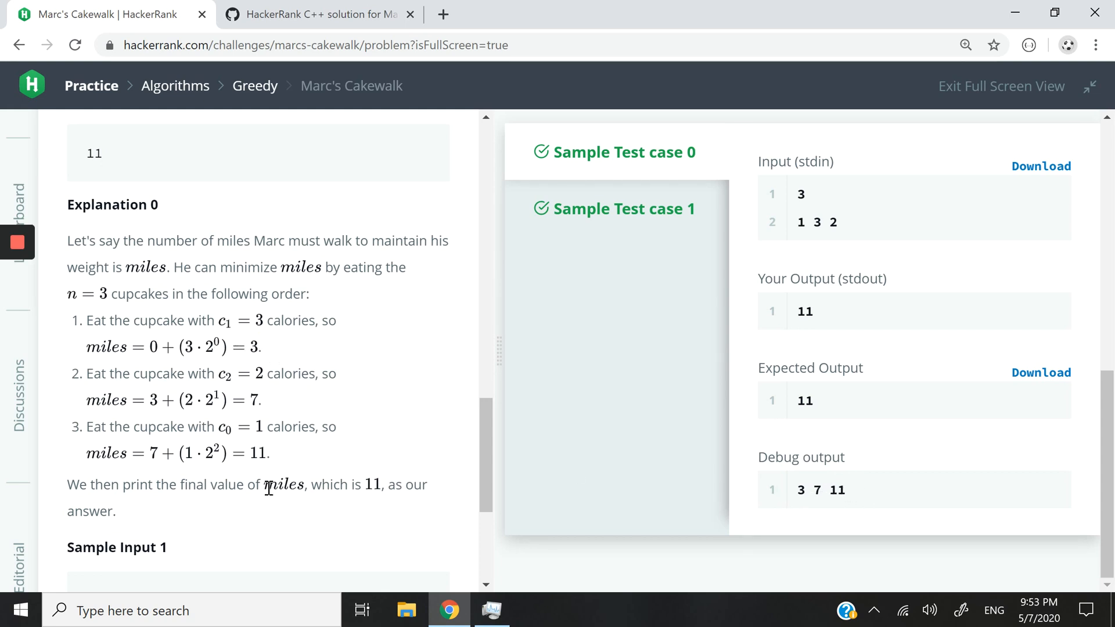
click(898, 406)
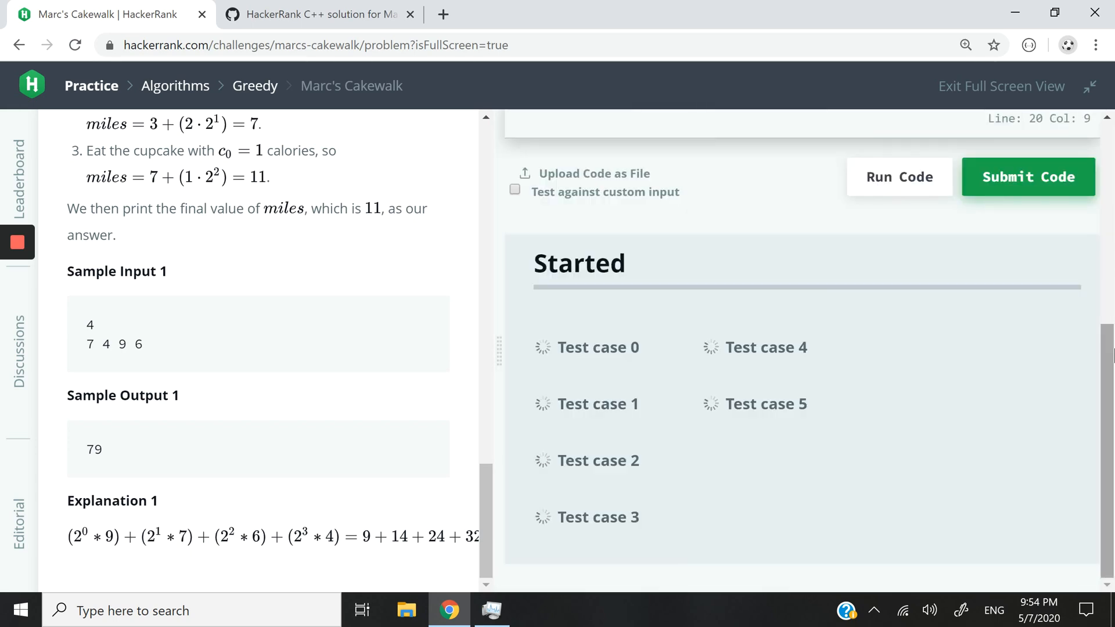
Step: Switch to the MarcsCakewalk.cpp gist and scroll to its top
click(1026, 177)
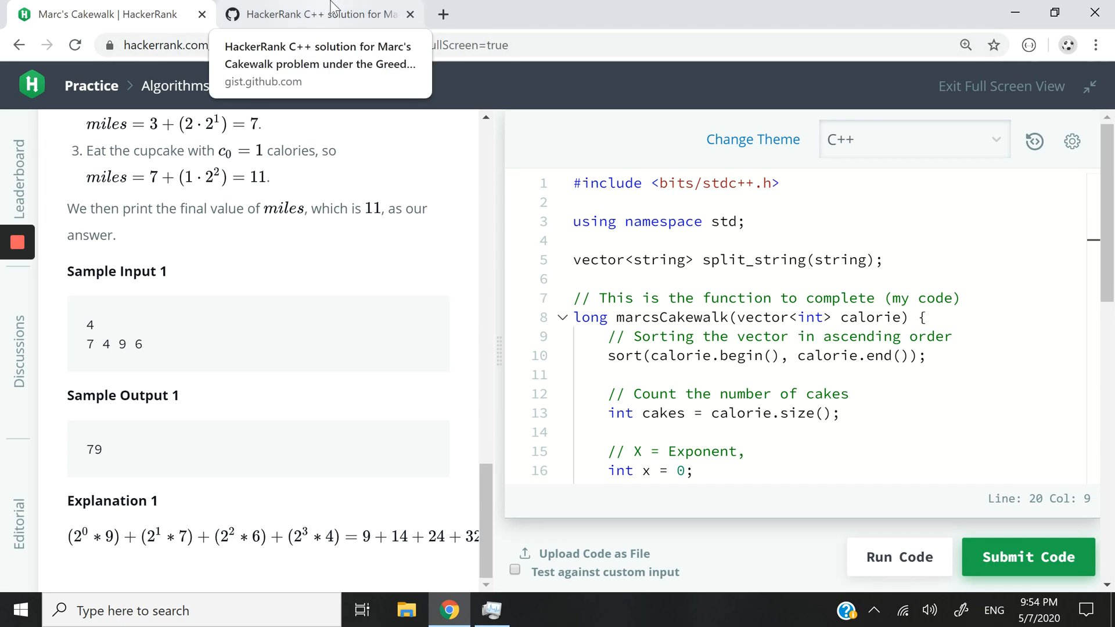
click(317, 14)
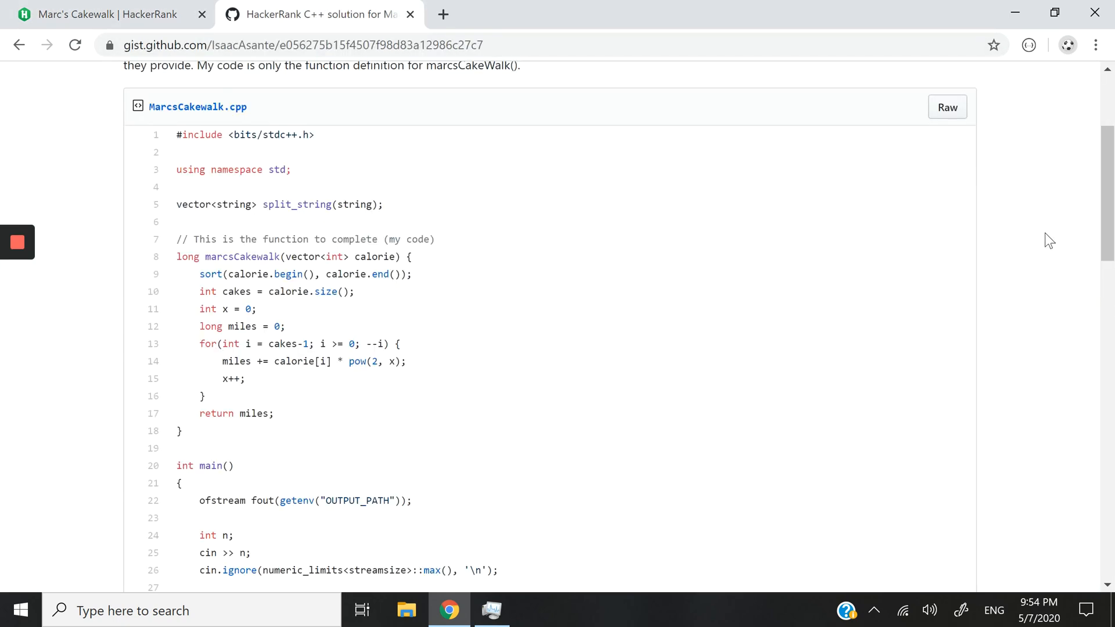
scroll(up, 3)
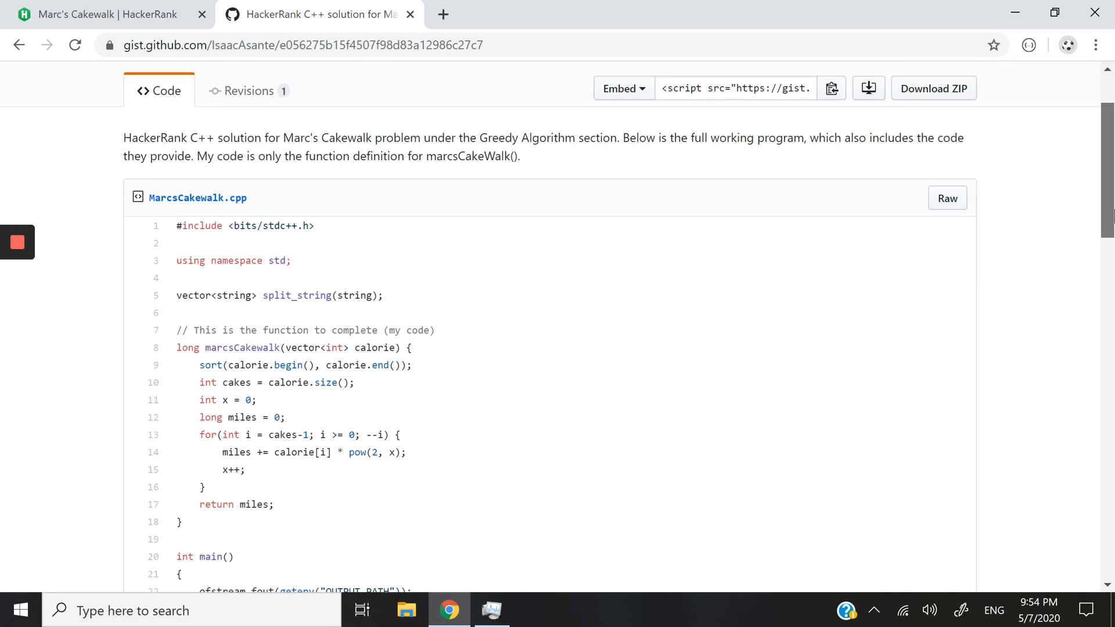